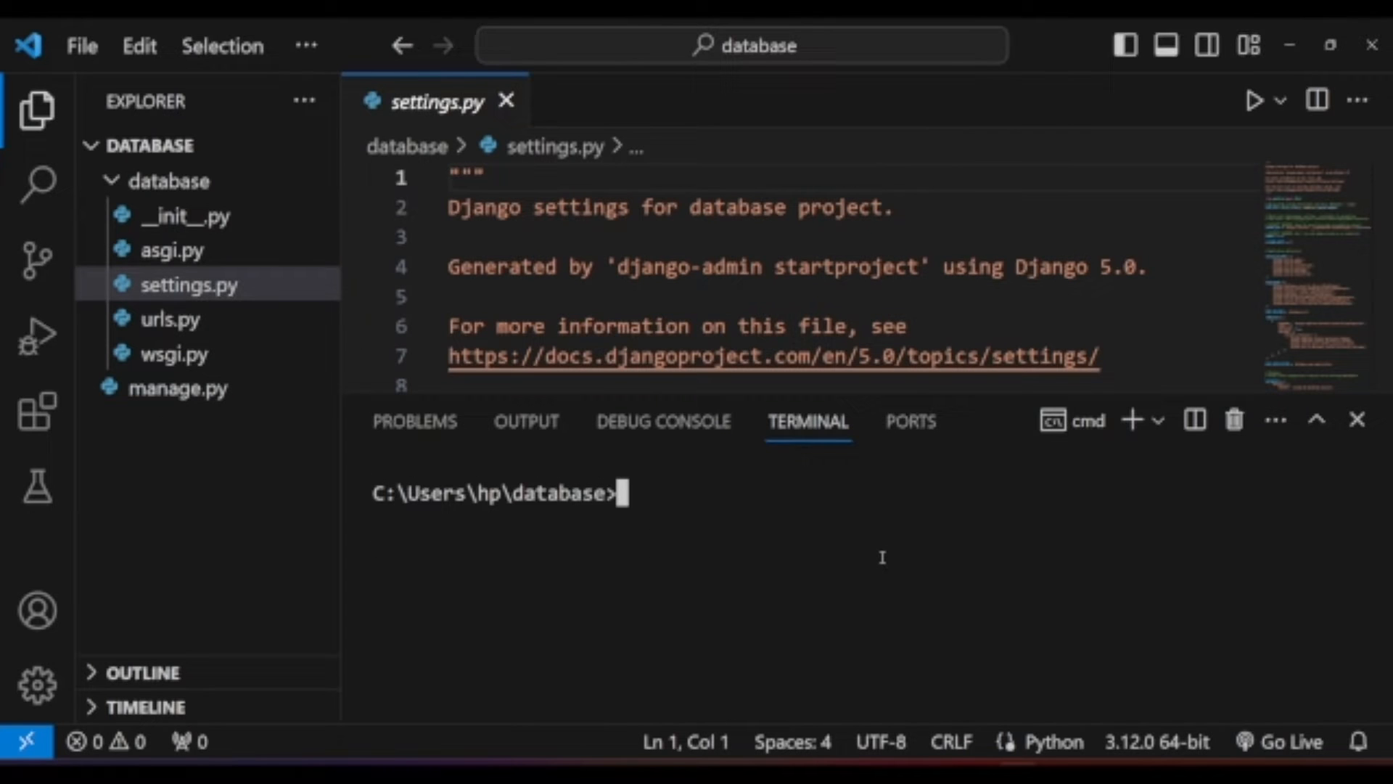
# Step: Start the dev server, then create a Django superuser, bypassing password validation with y
pyautogui.write('python manage.py runserver')
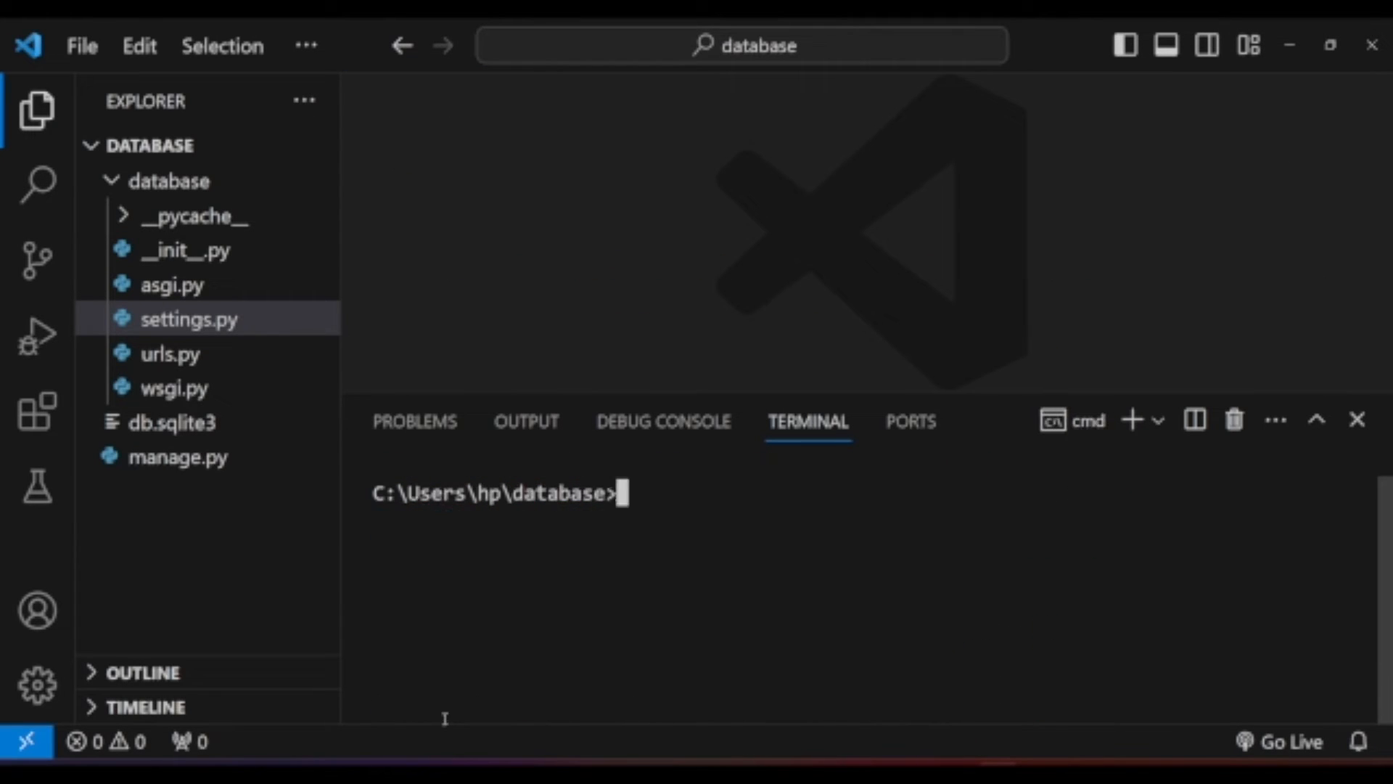
pyautogui.write('python manage.py createsuperuser')
pyautogui.write('hp')
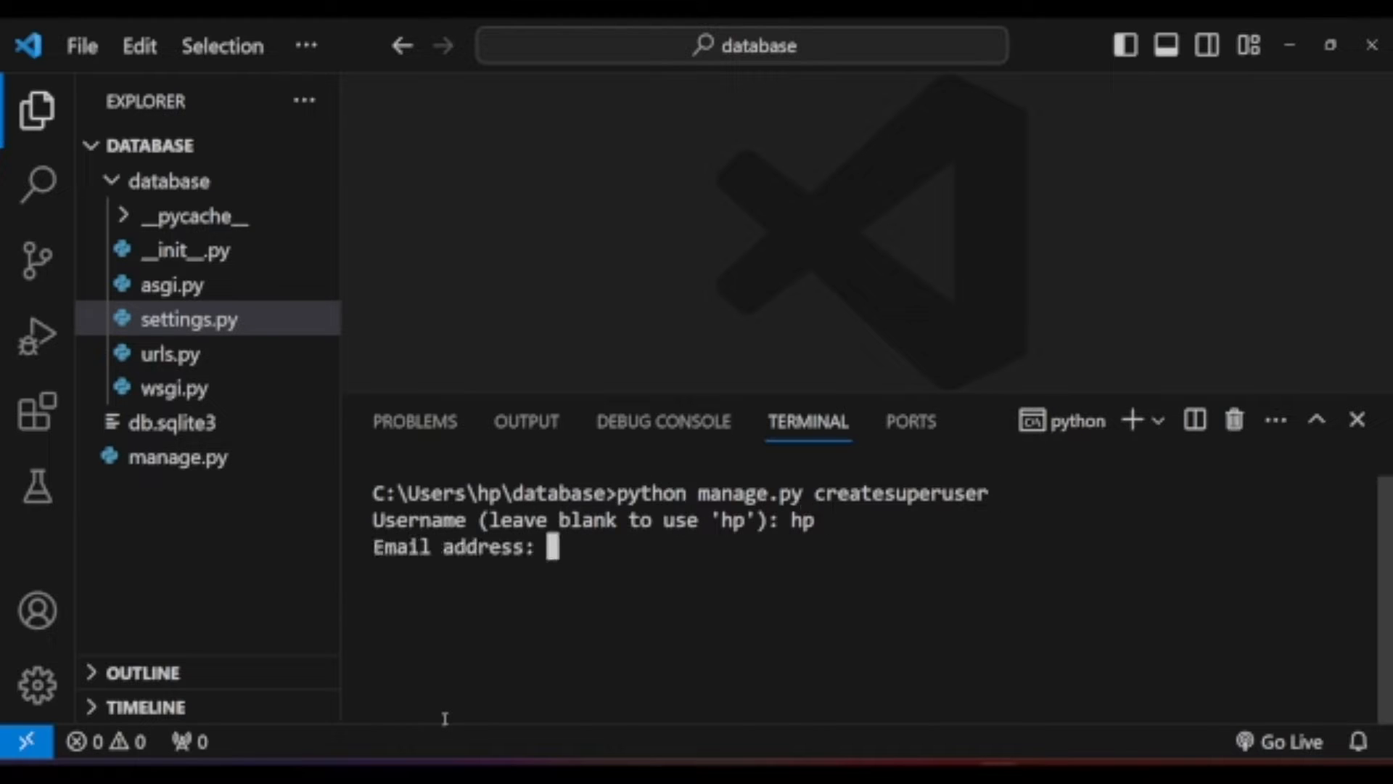
pyautogui.write('y')
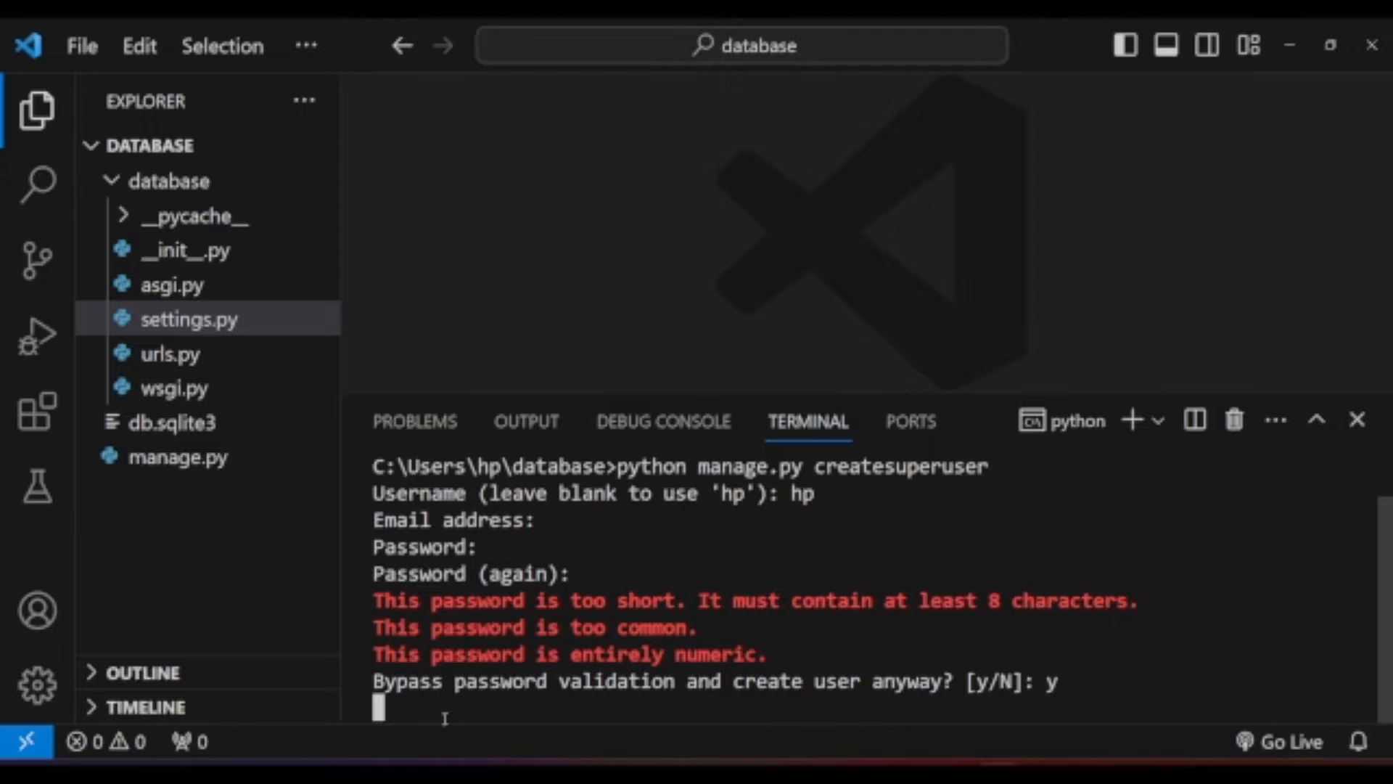
# Step: Clear the terminal and rerun python manage.py runserver
pyautogui.write('cls')
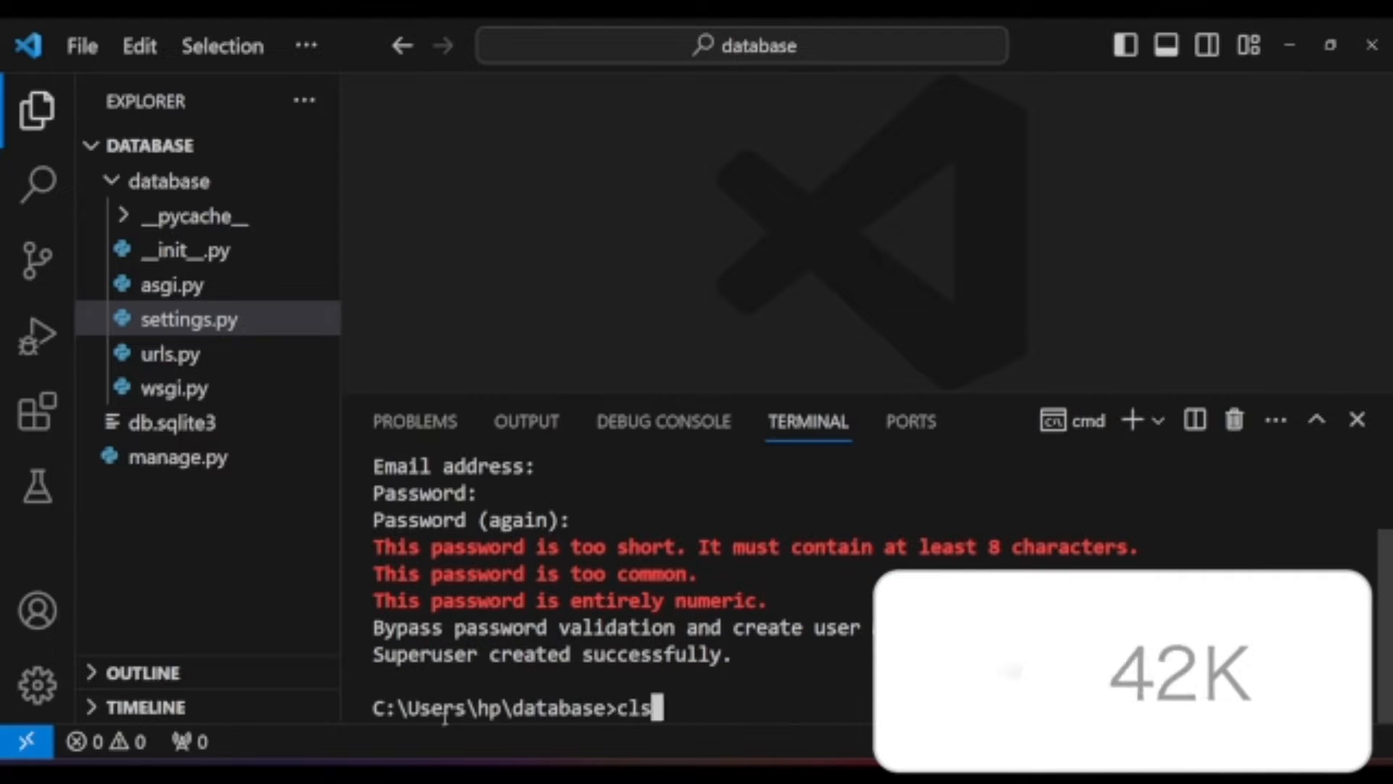
pyautogui.write('python manage.py run')
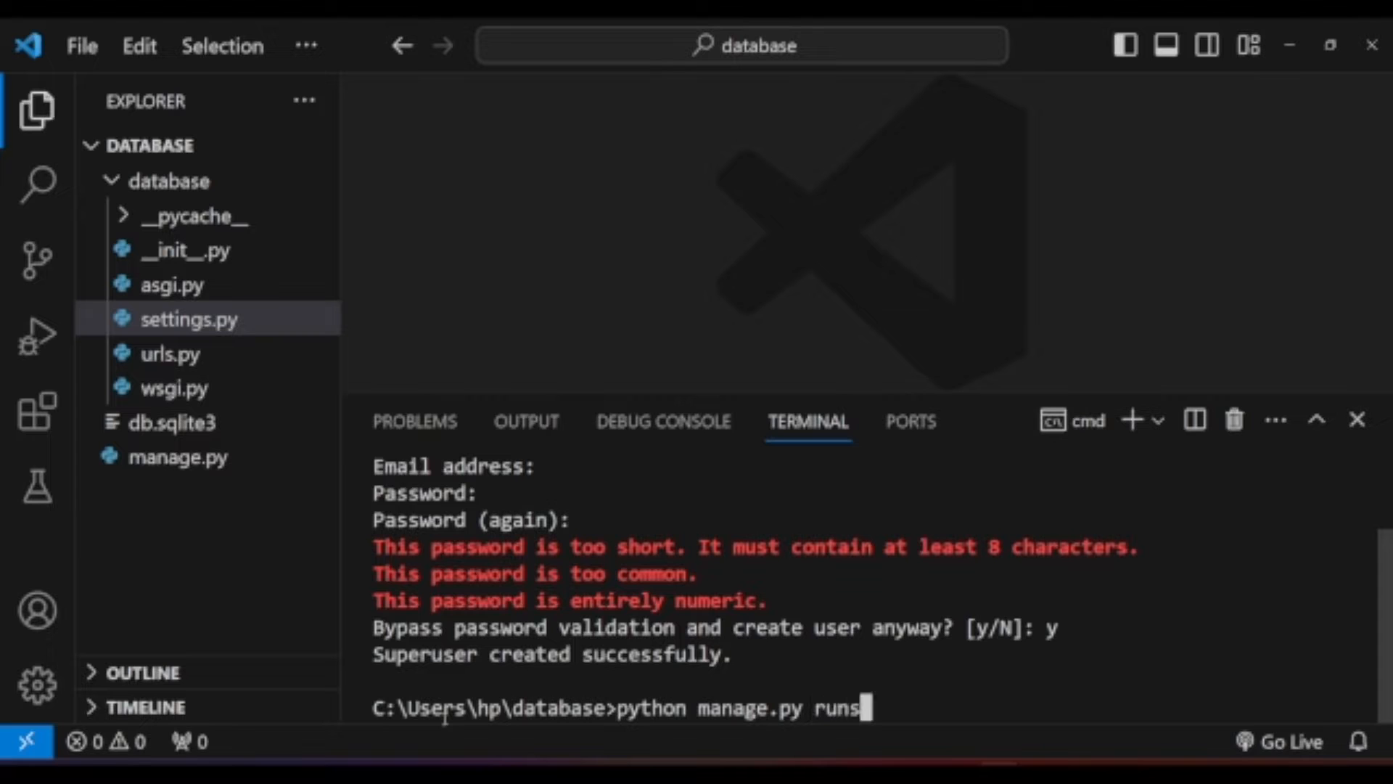
pyautogui.write('erver')
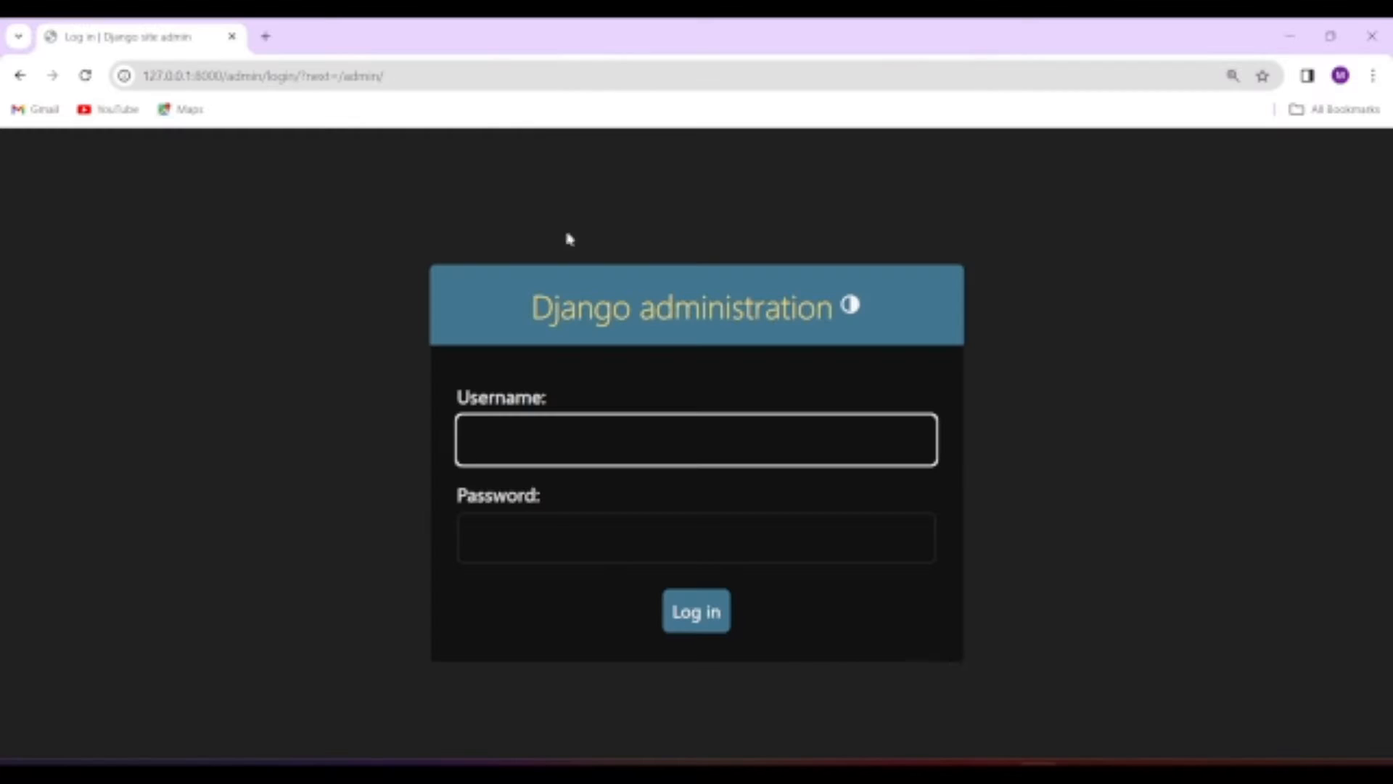
# Step: Log into Django admin as hp and show the Users list under Authentication and Authorization
pyautogui.write('hp')
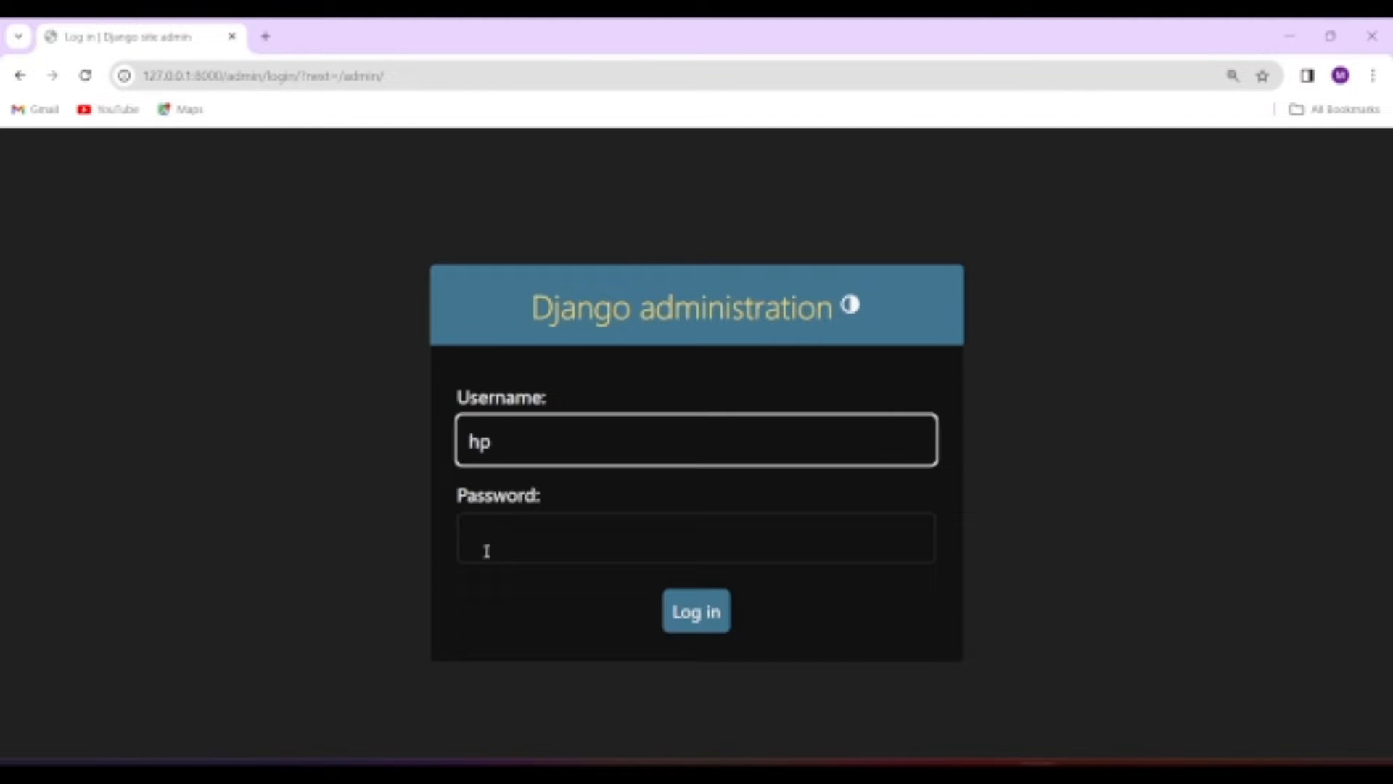
pyautogui.click(695, 611)
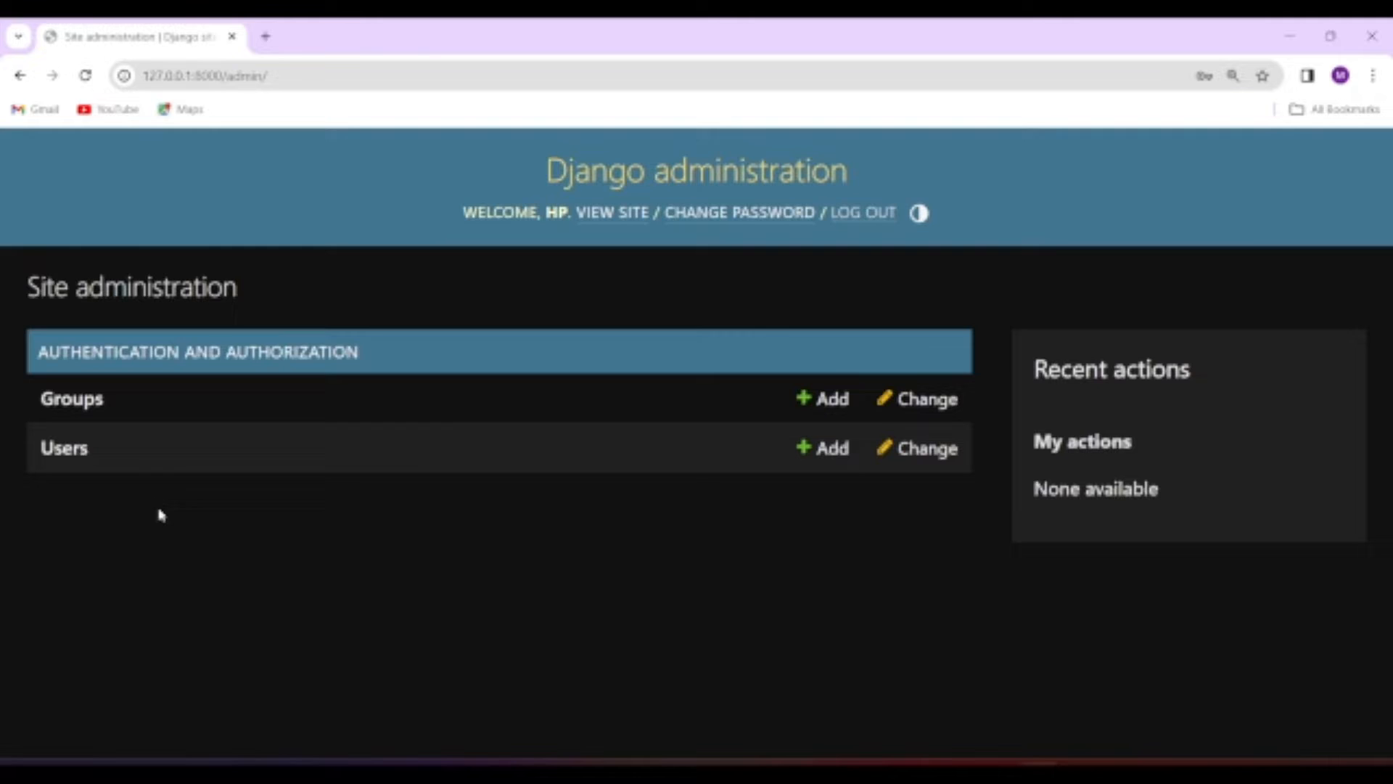
pyautogui.click(926, 447)
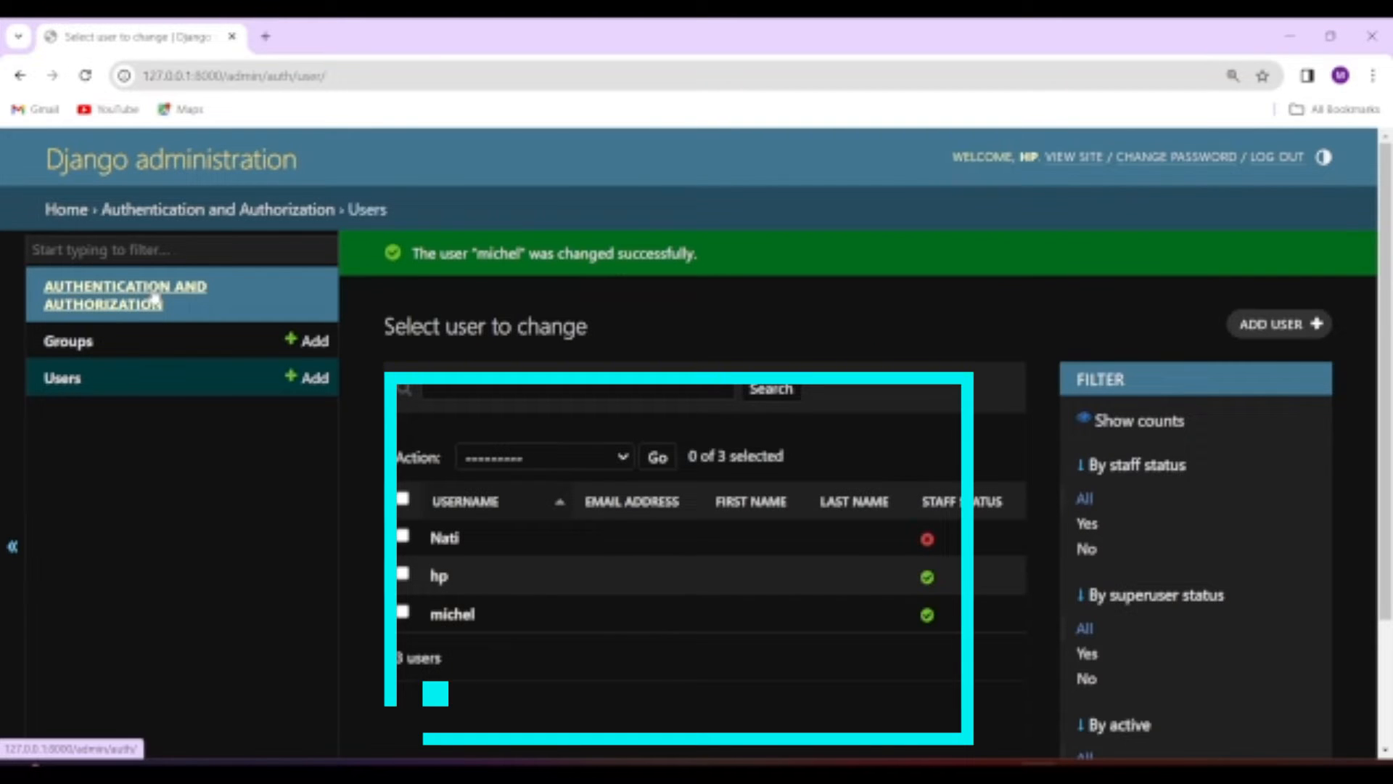
pyautogui.click(62, 377)
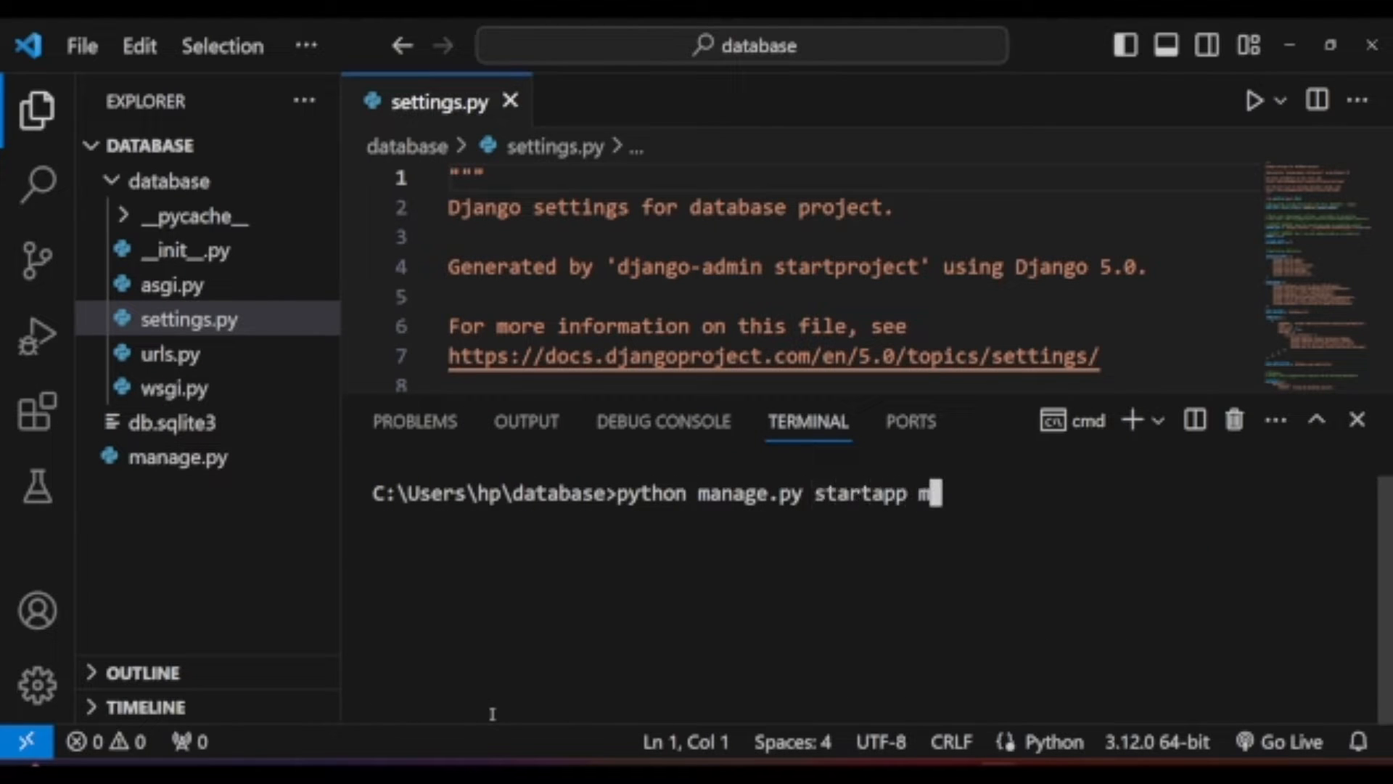
# Step: Create the Myapp app with startapp and edit the Question model in Myapp/models.py
pyautogui.write('Myapp')
pyautogui.press('Enter')
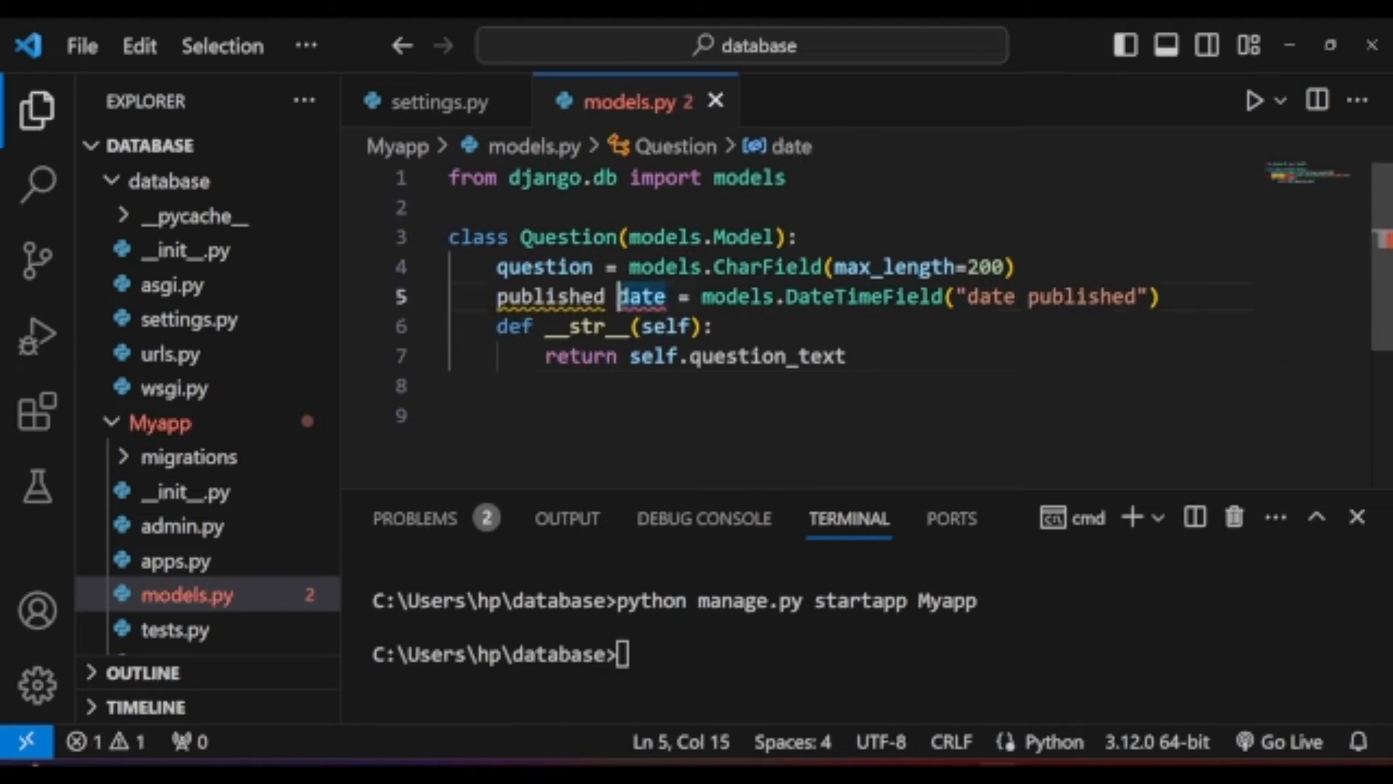
pyautogui.click(187, 525)
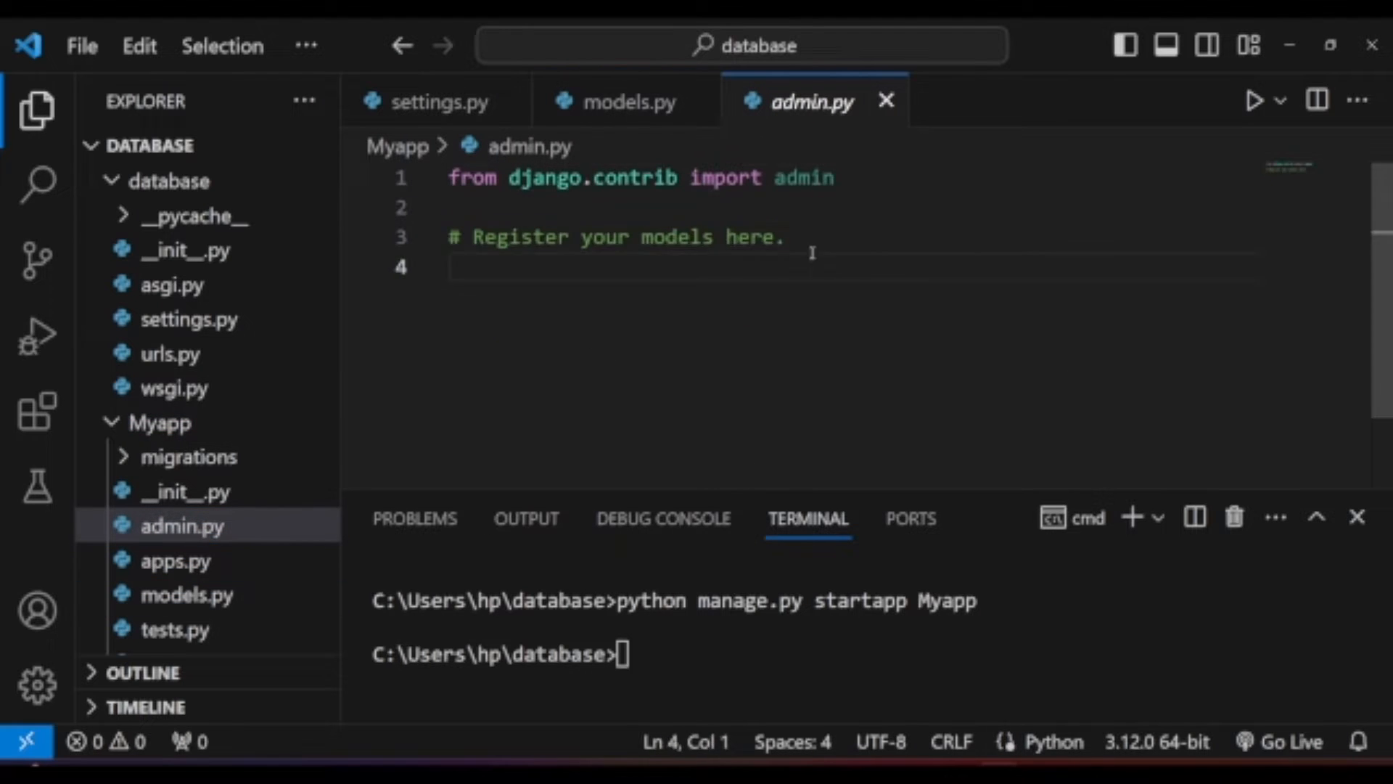
pyautogui.click(625, 101)
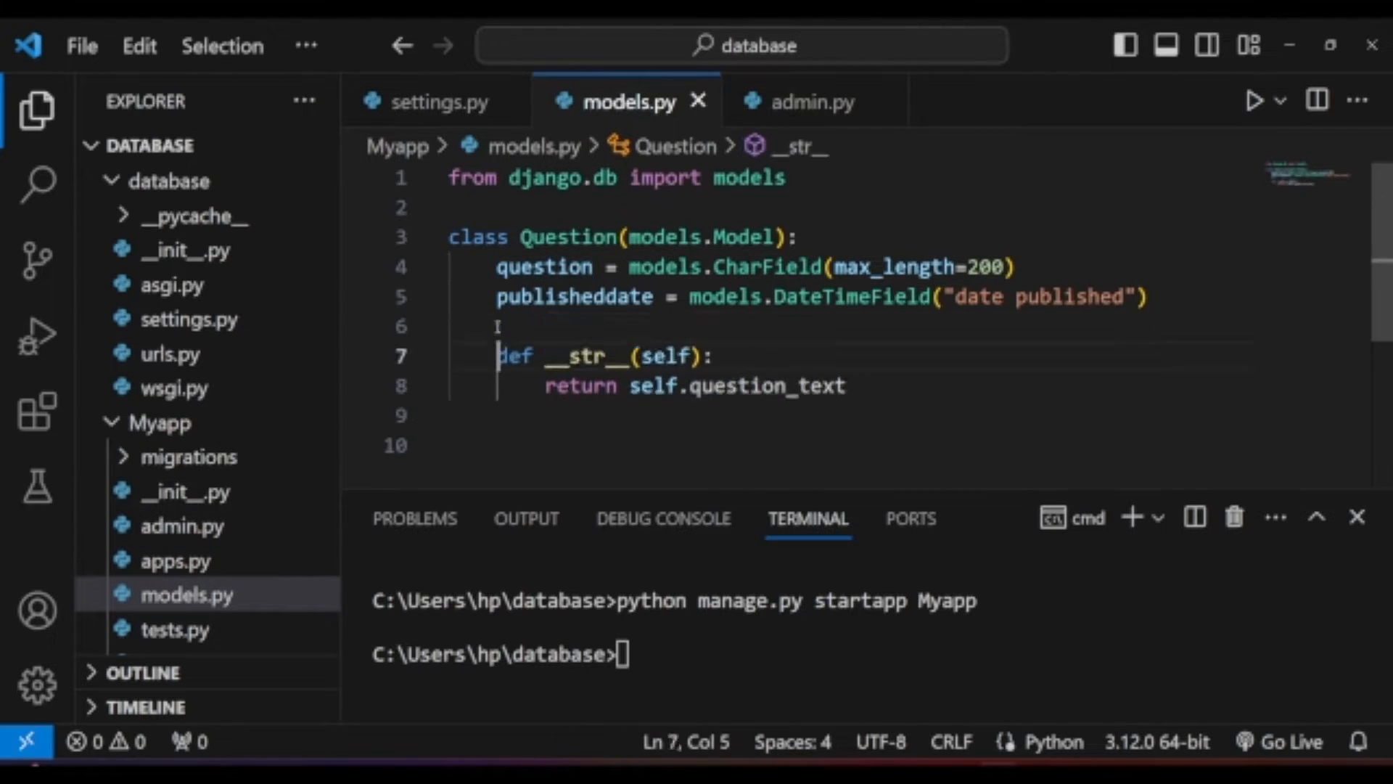
pyautogui.click(811, 100)
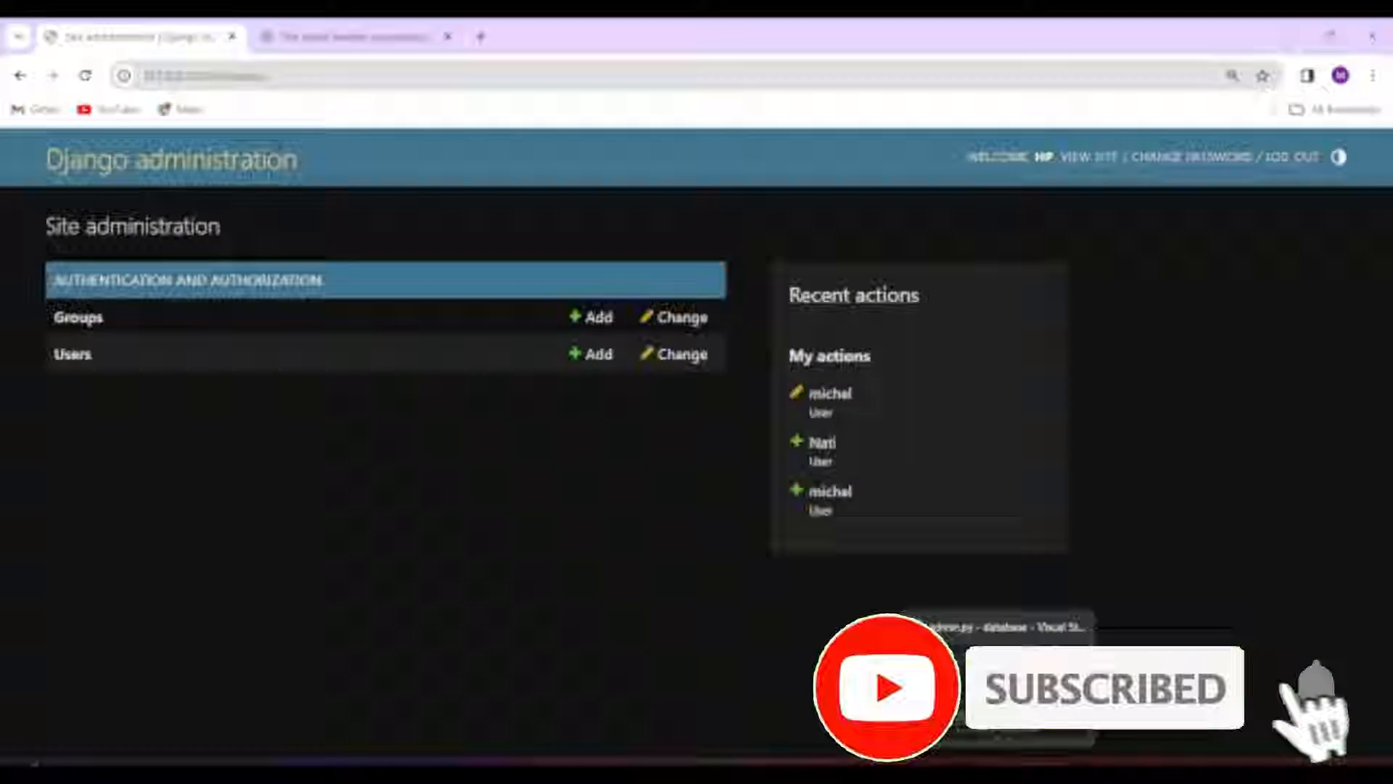
pyautogui.write('What is')
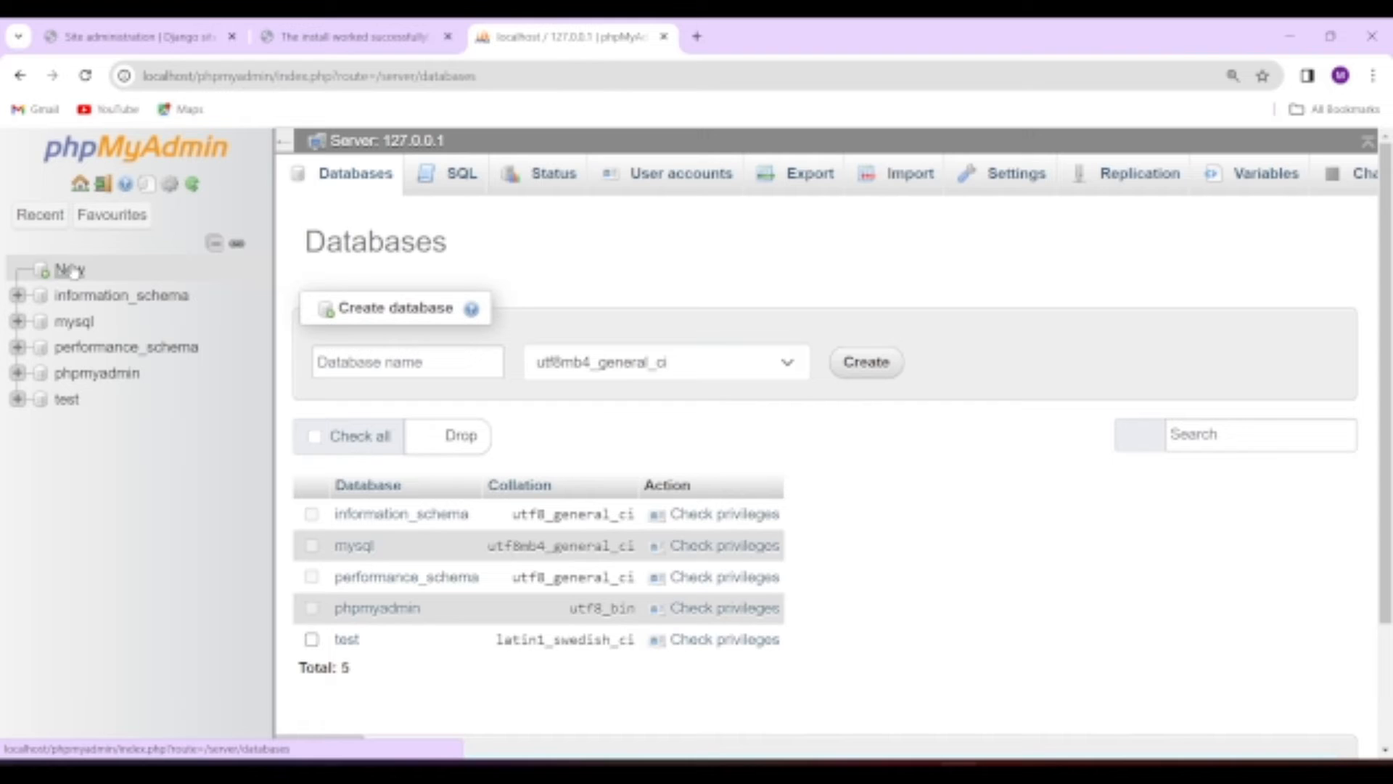
# Step: Create the empty djangodb database and expand information_schema in the navigation tree
pyautogui.write('Maedot')
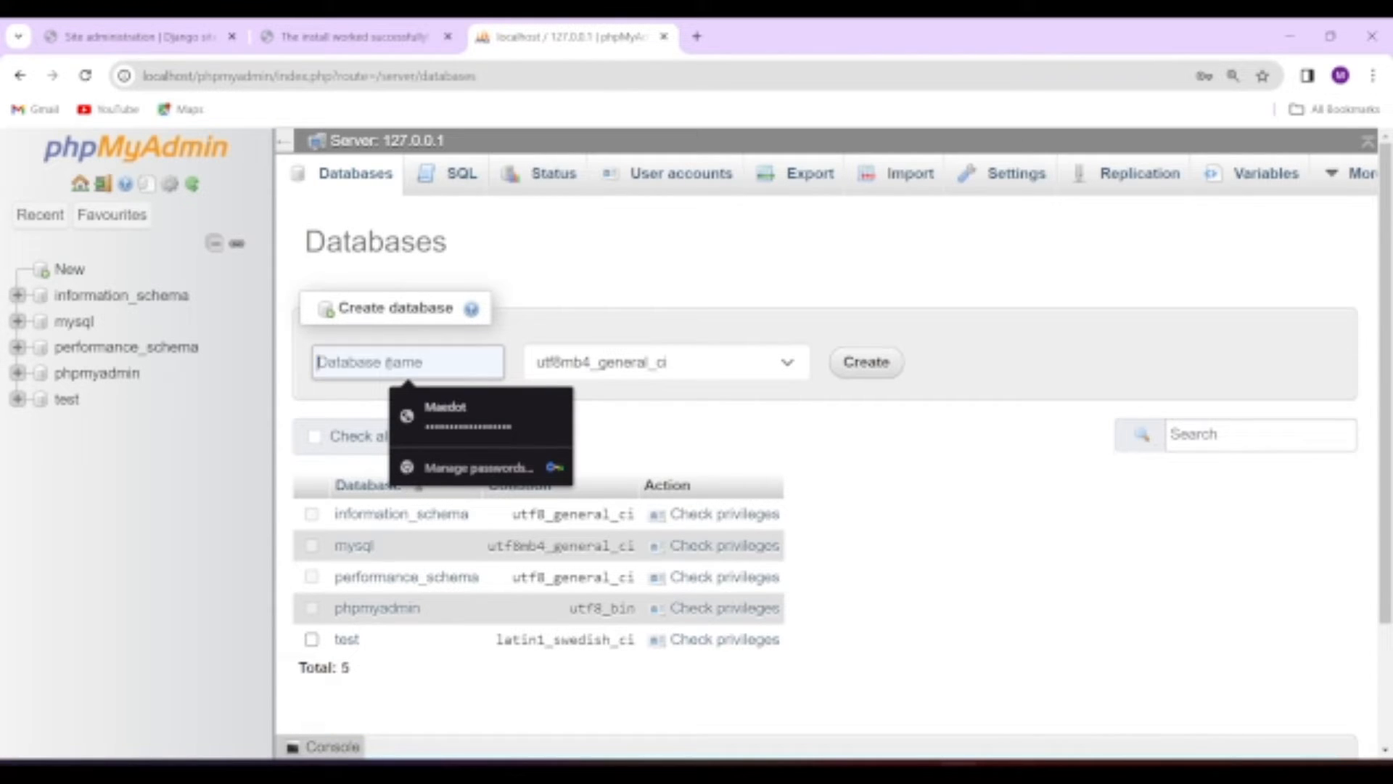
pyautogui.write('DjangoDB')
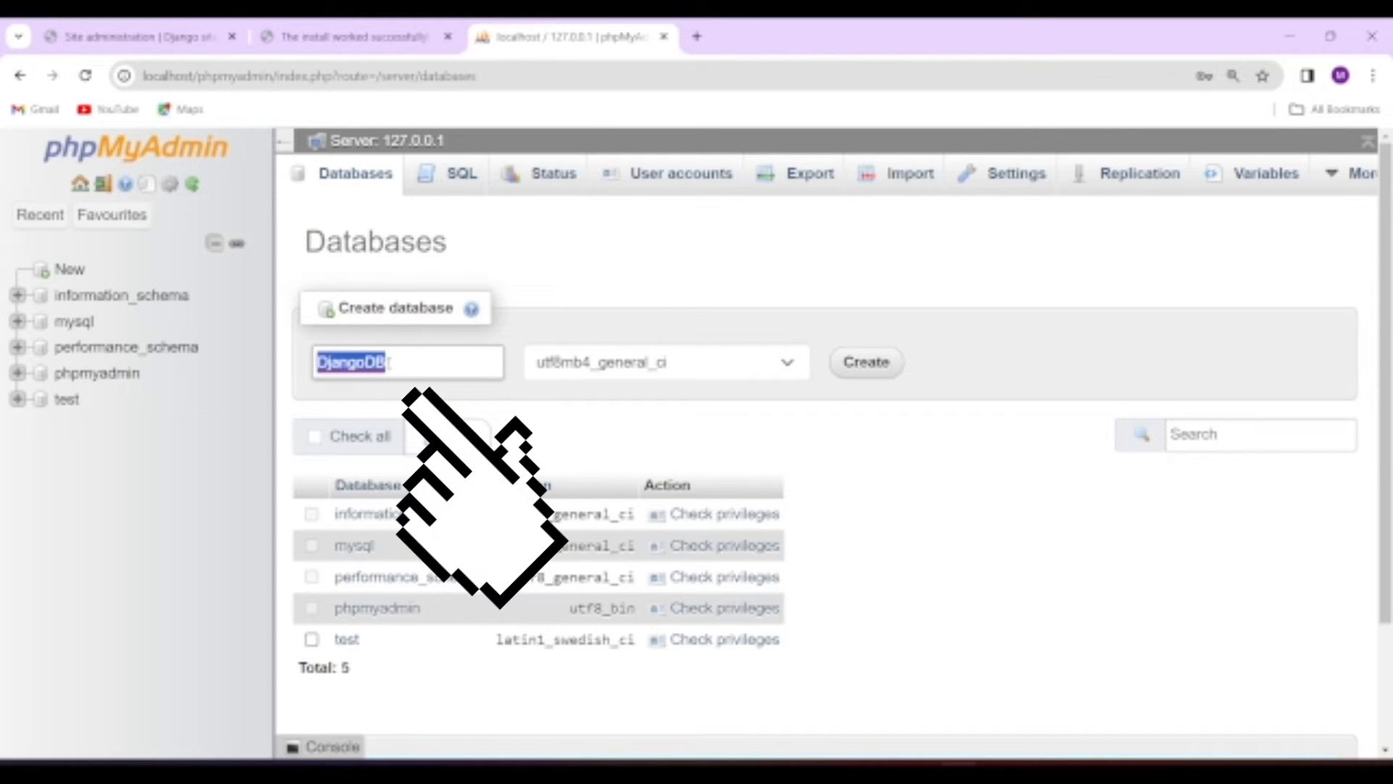
pyautogui.click(863, 362)
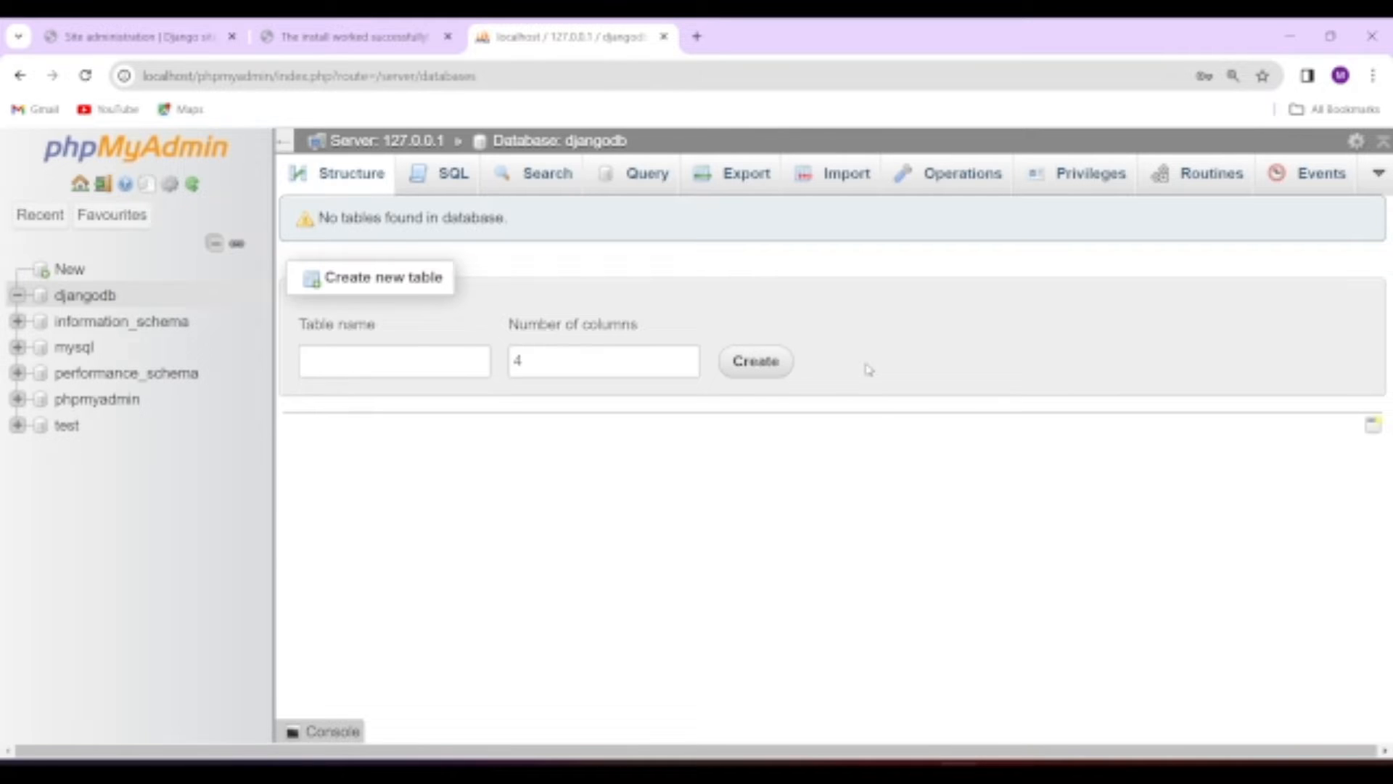
pyautogui.moveTo(120, 321)
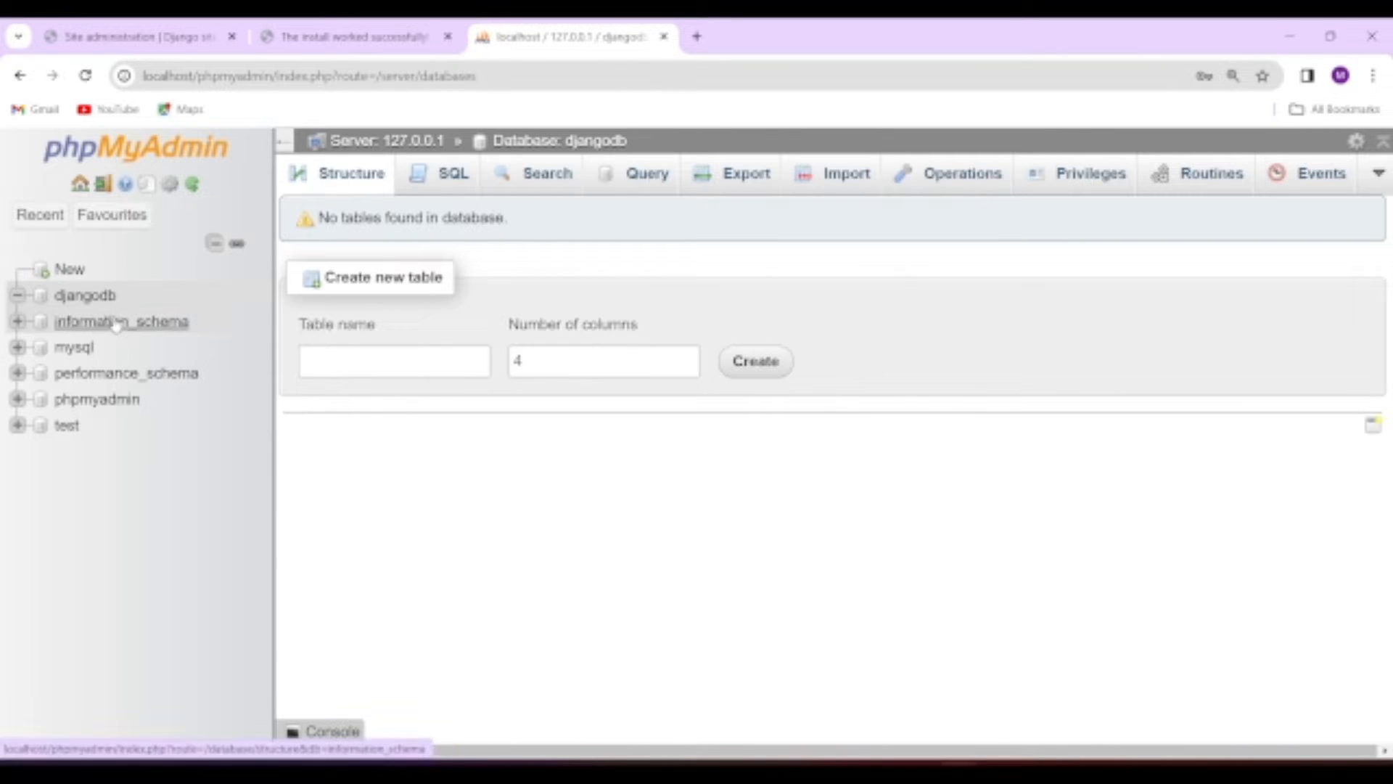
pyautogui.click(122, 321)
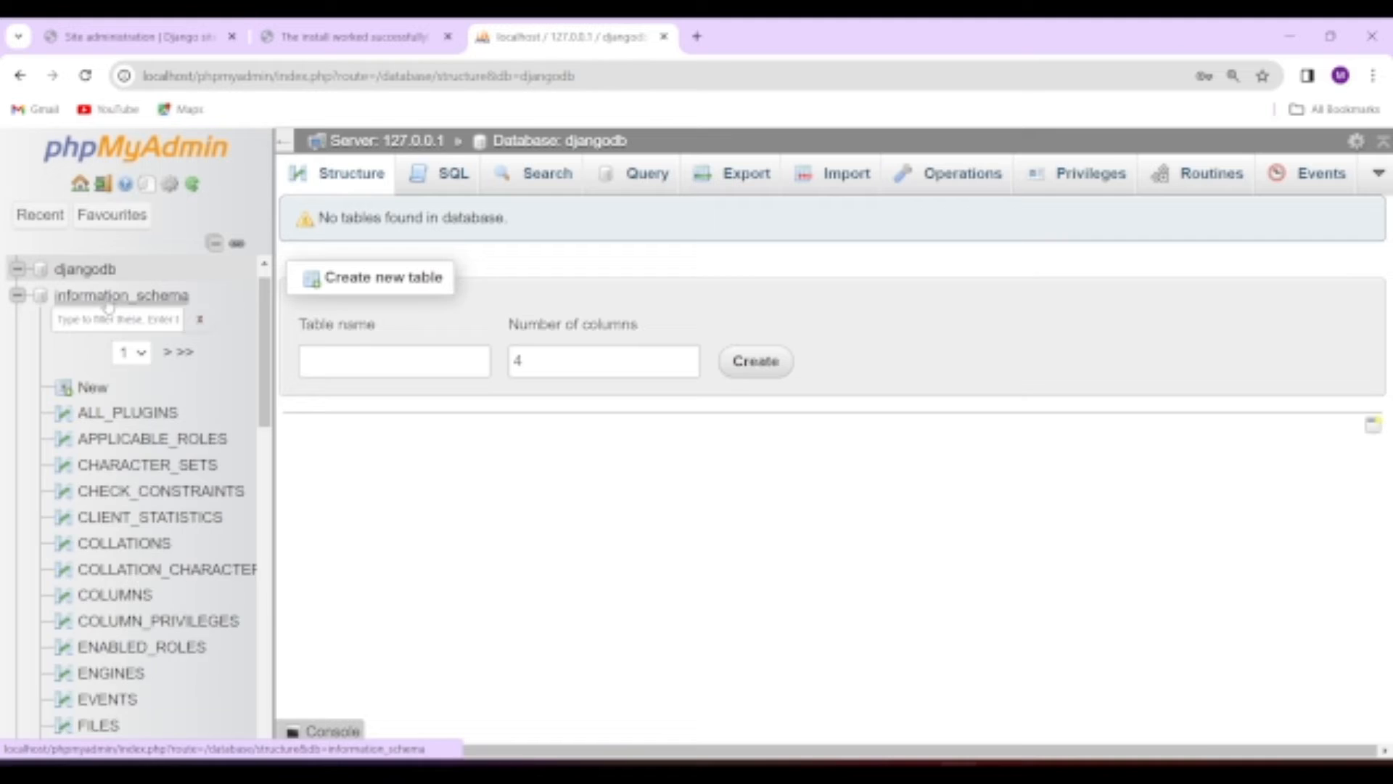
pyautogui.click(138, 36)
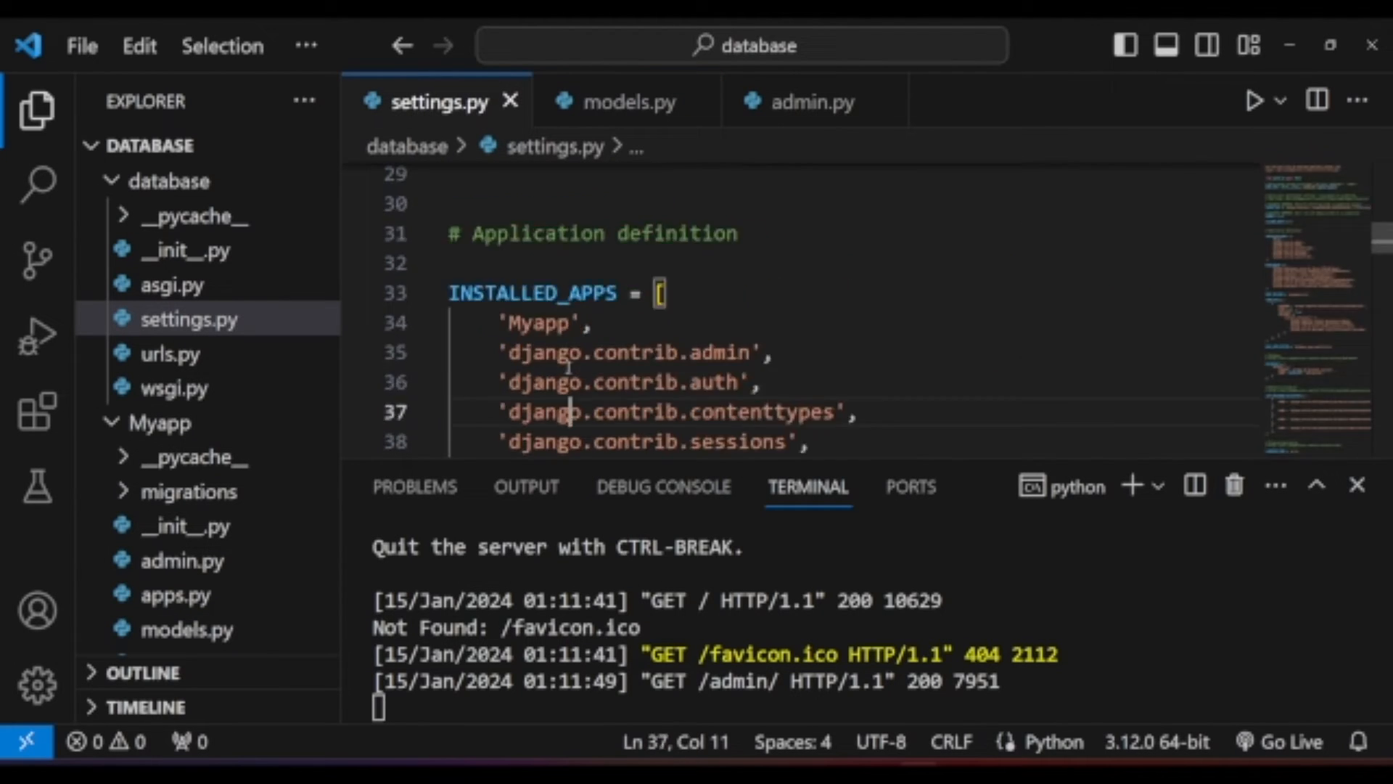
# Step: Replace the sqlite3 DATABASES block in settings.py with a MySQL config named djangodb
pyautogui.scroll(-3)
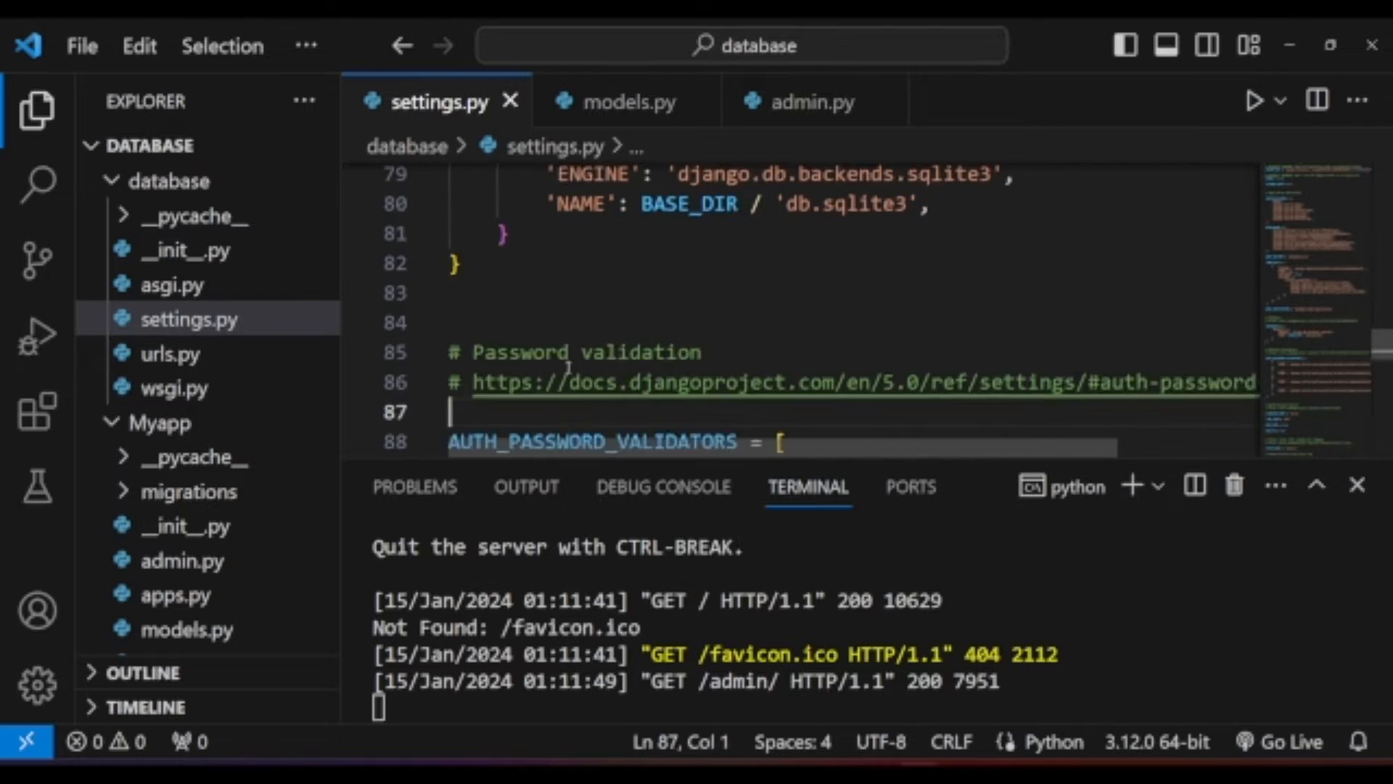
pyautogui.scroll(-3)
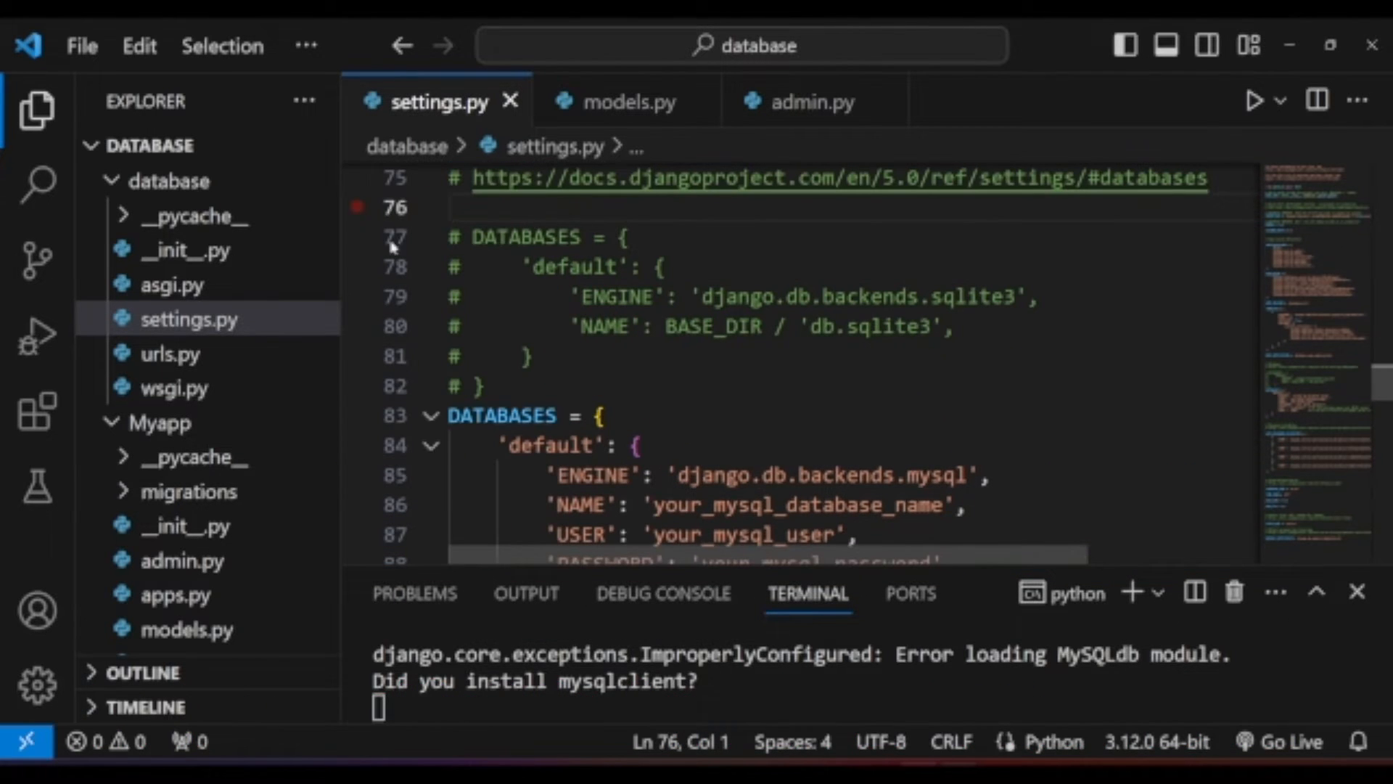
pyautogui.scroll(-3)
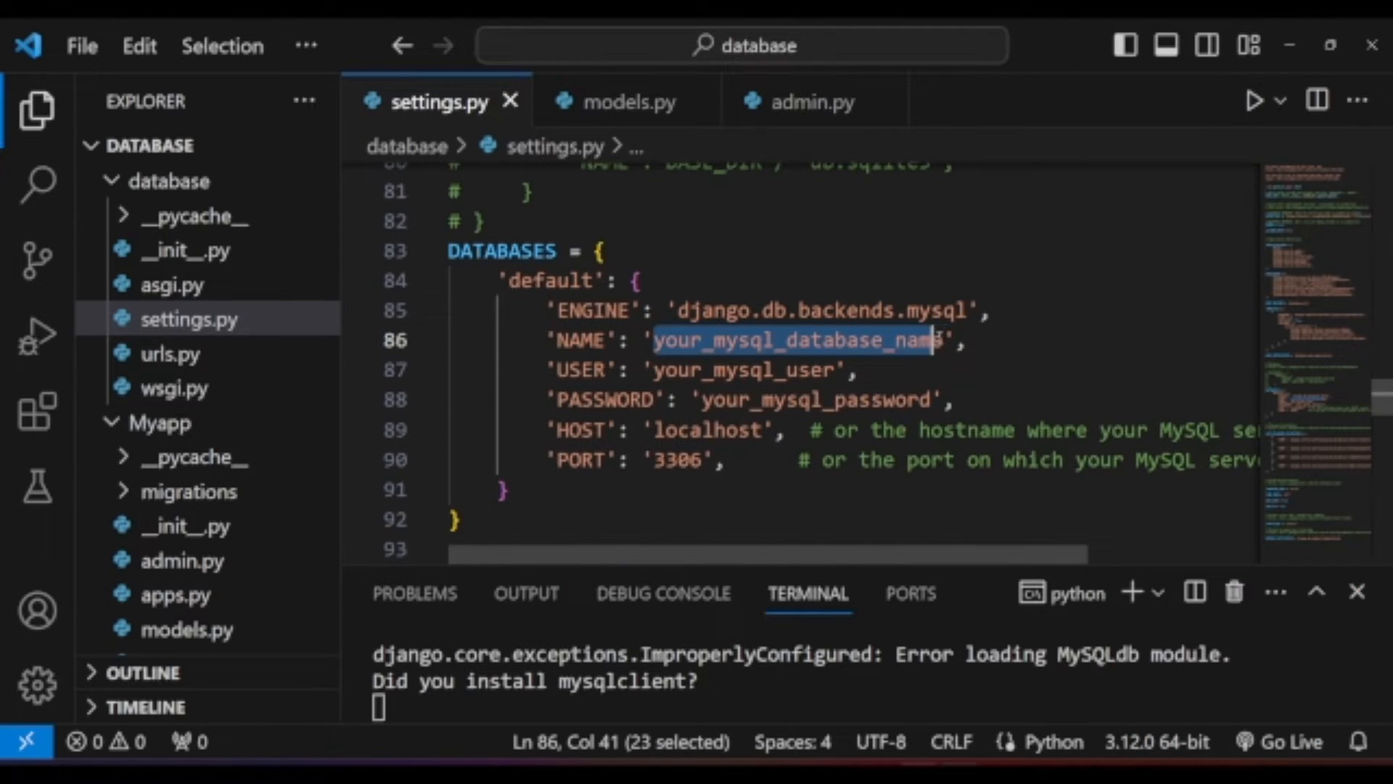
pyautogui.write('djangodb')
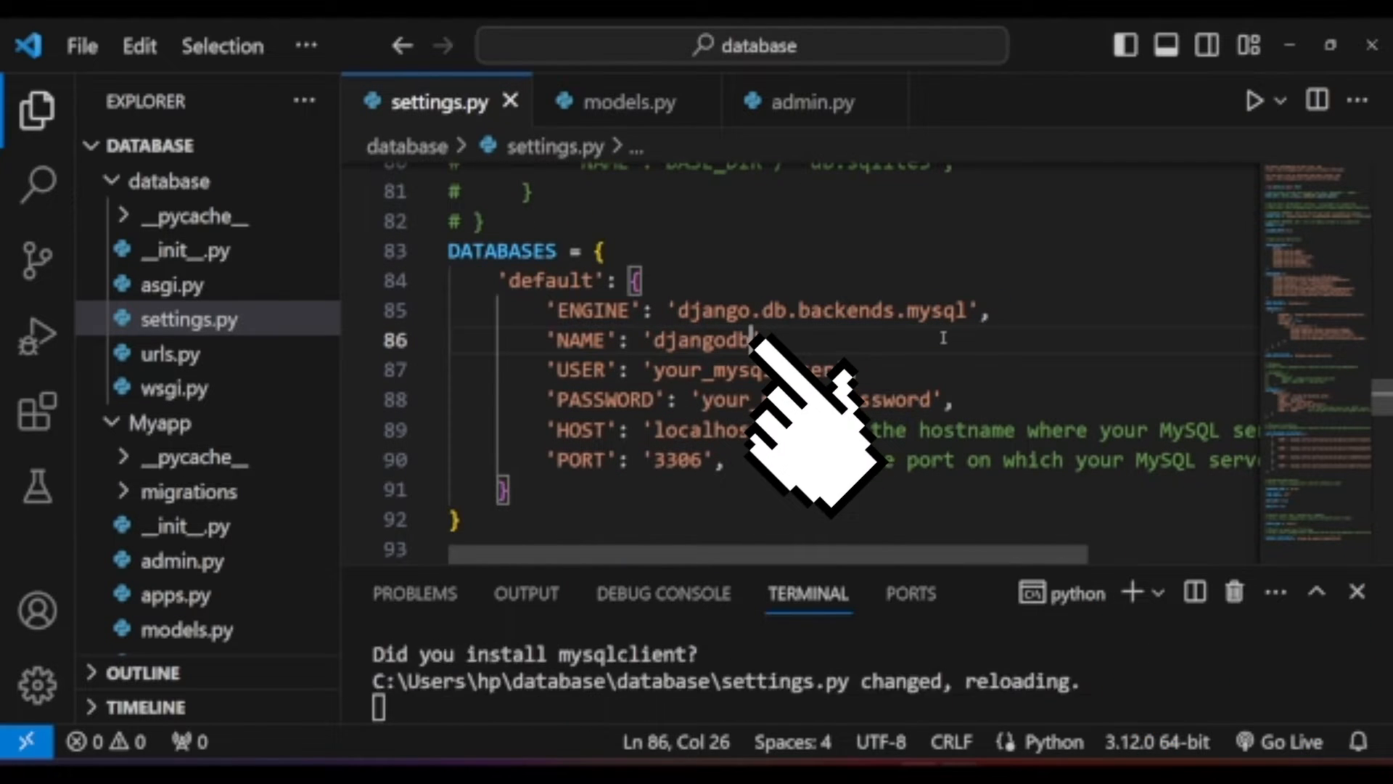
# Step: Set the MySQL USER to root and leave PASSWORD empty
pyautogui.doubleClick(711, 370)
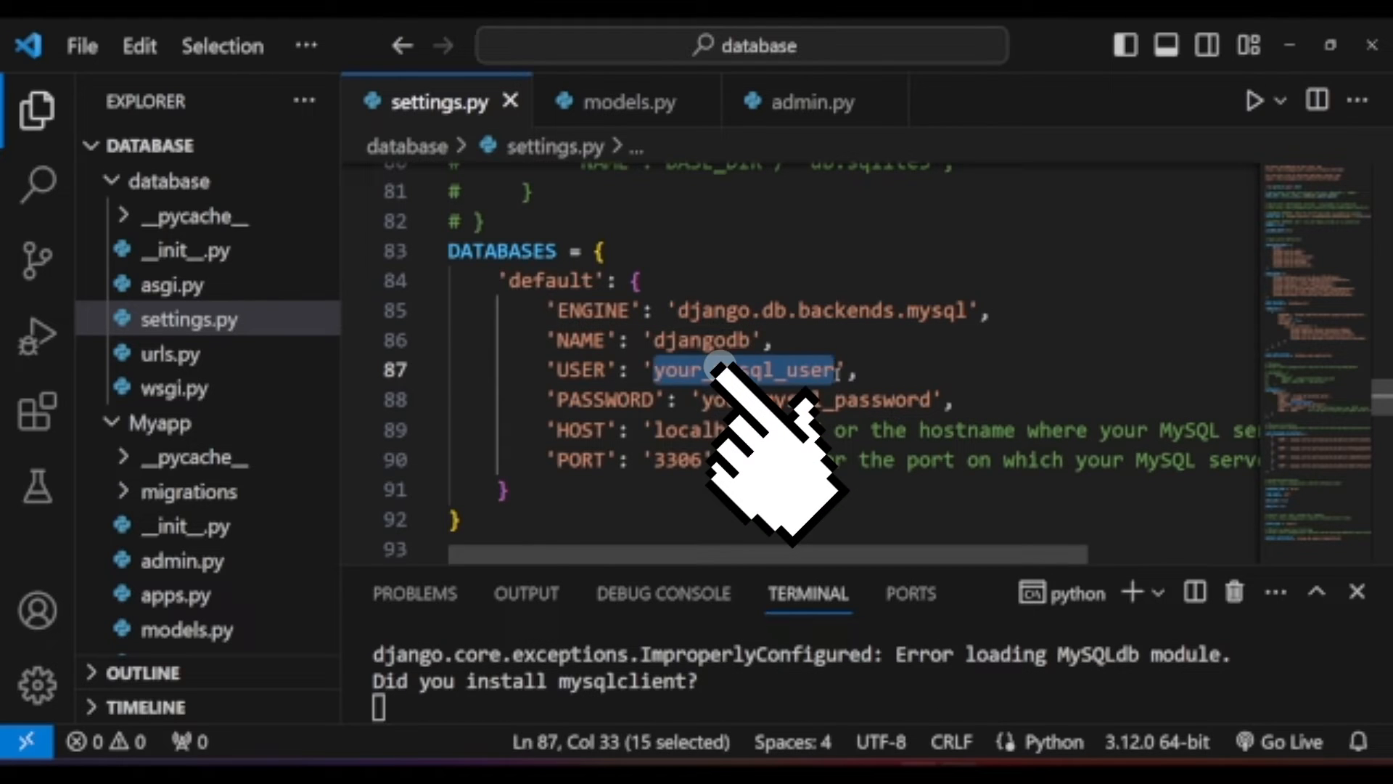
pyautogui.write("root',")
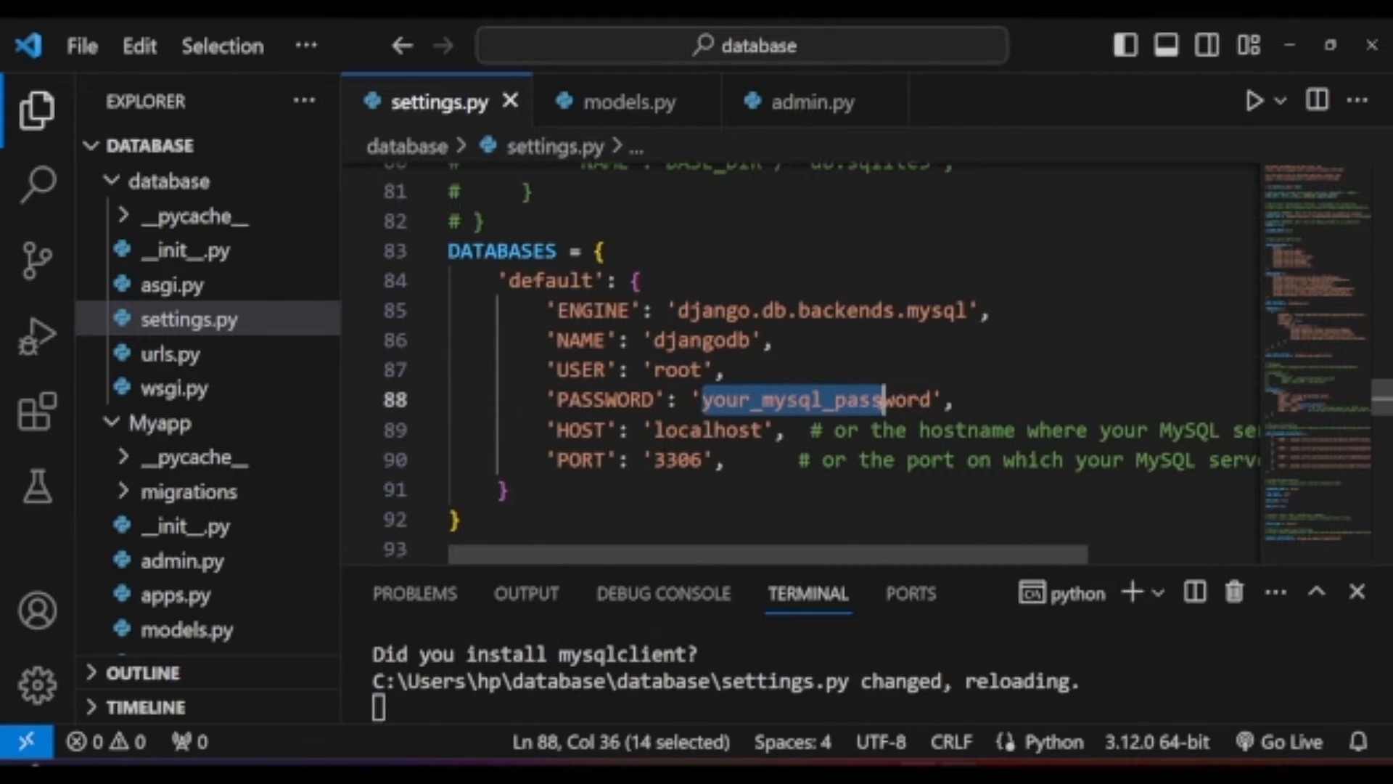
pyautogui.press('Delete')
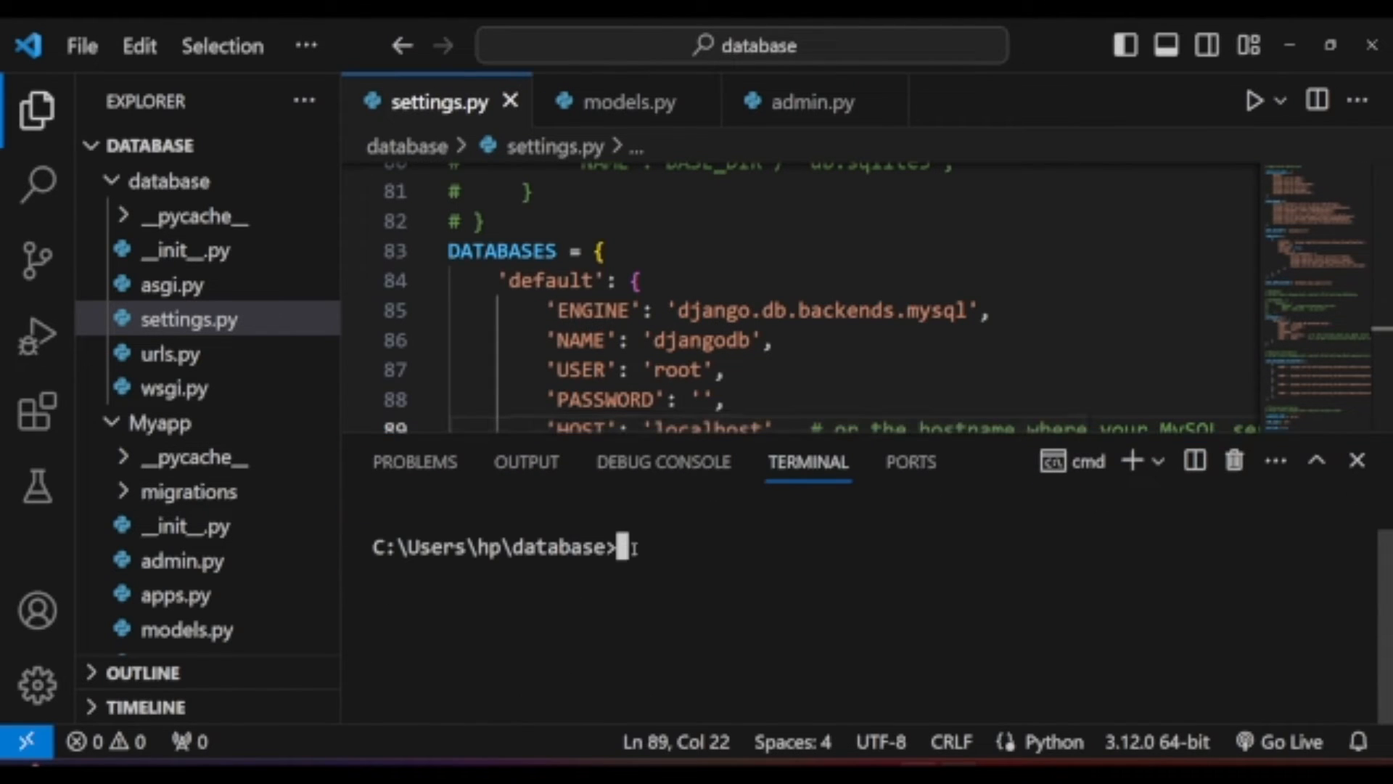
# Step: Install mysqlclient with pip and run the development server
pyautogui.write('pip install install mysqlclient')
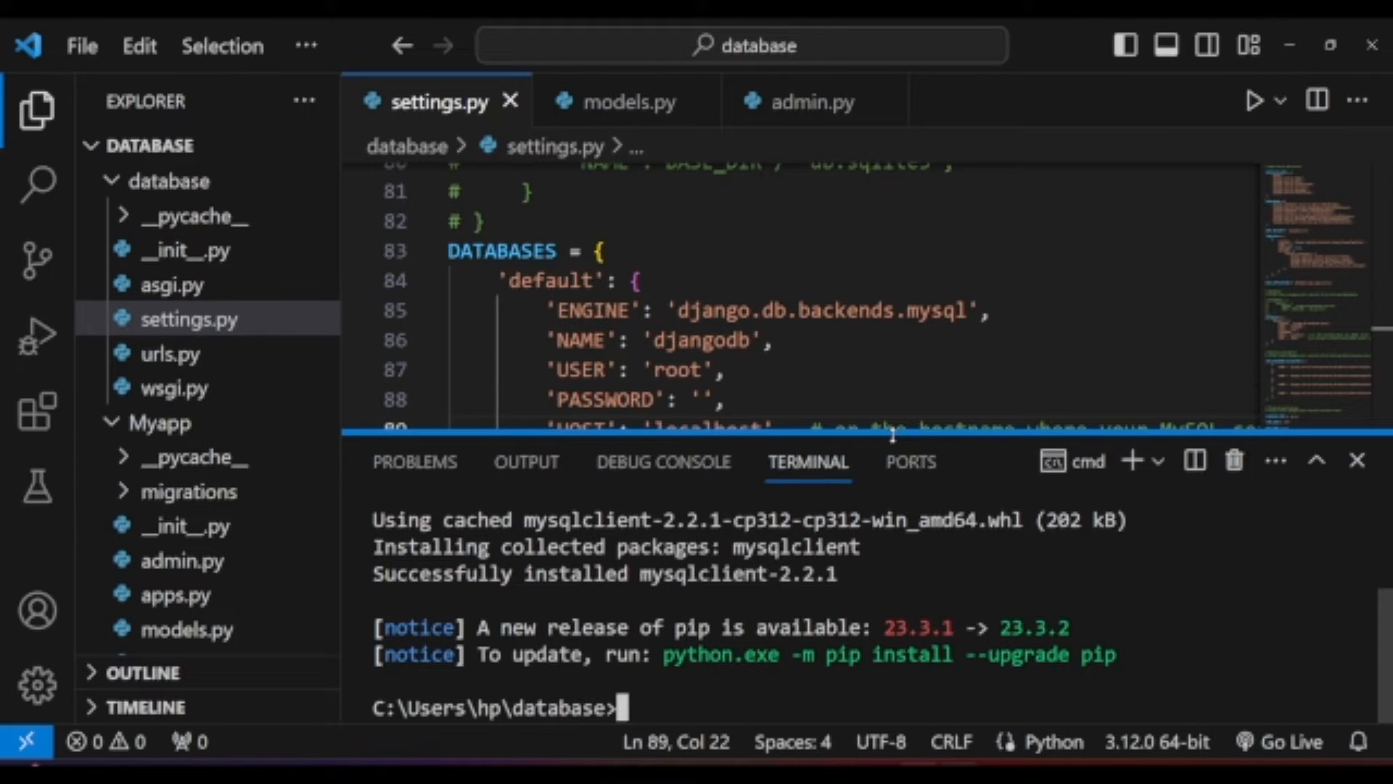
pyautogui.write('python manage.py runserver')
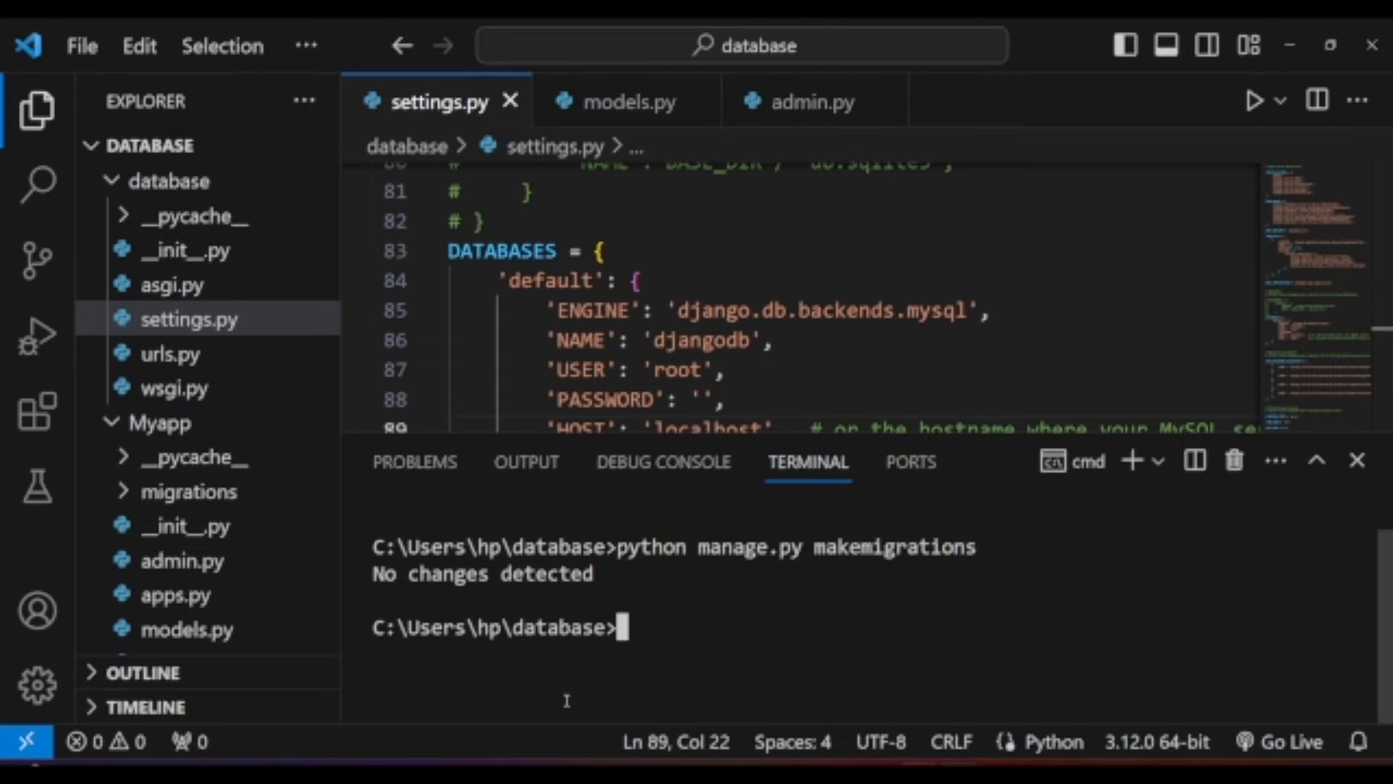
# Step: Run makemigrations and migrate to create the tables in the MySQL djangodb database
pyautogui.write('python manage.py makem')
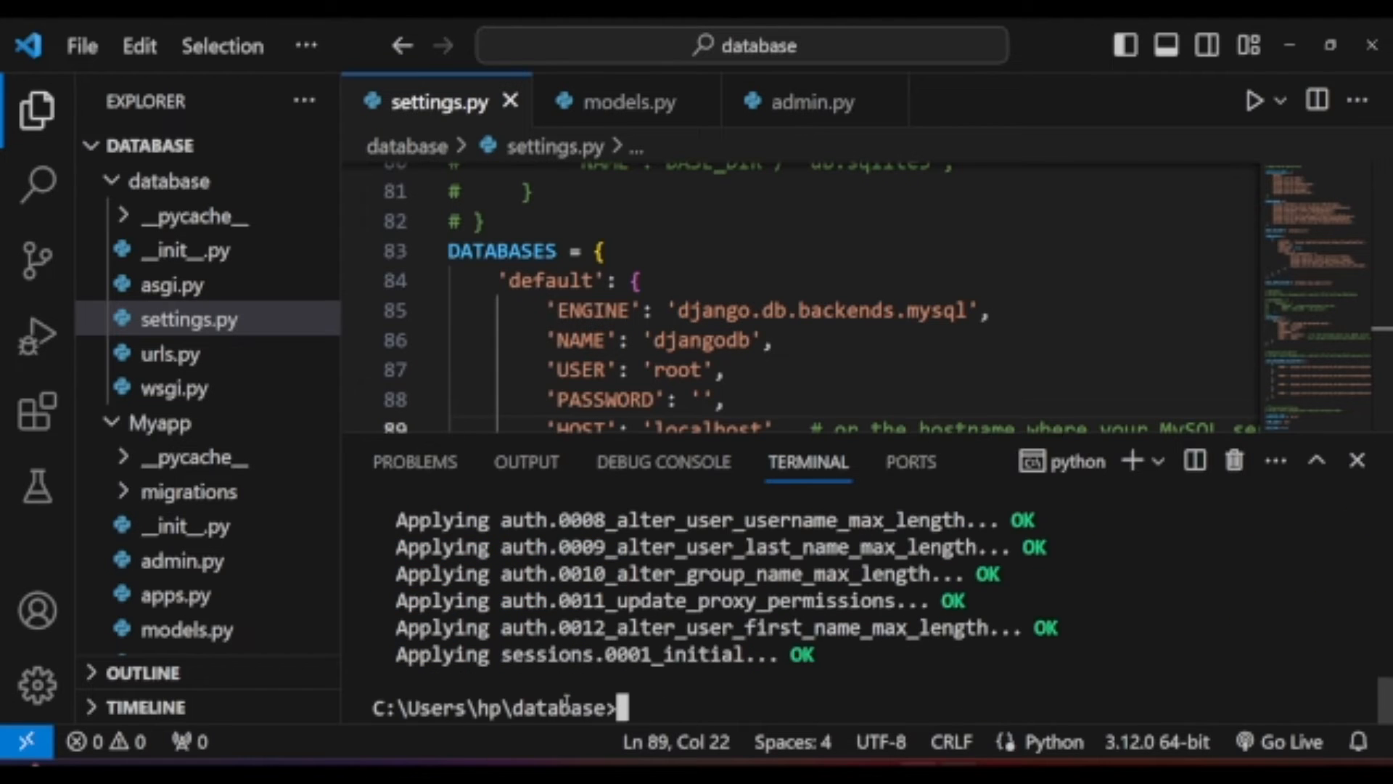
pyautogui.write('python manage.py migrate')
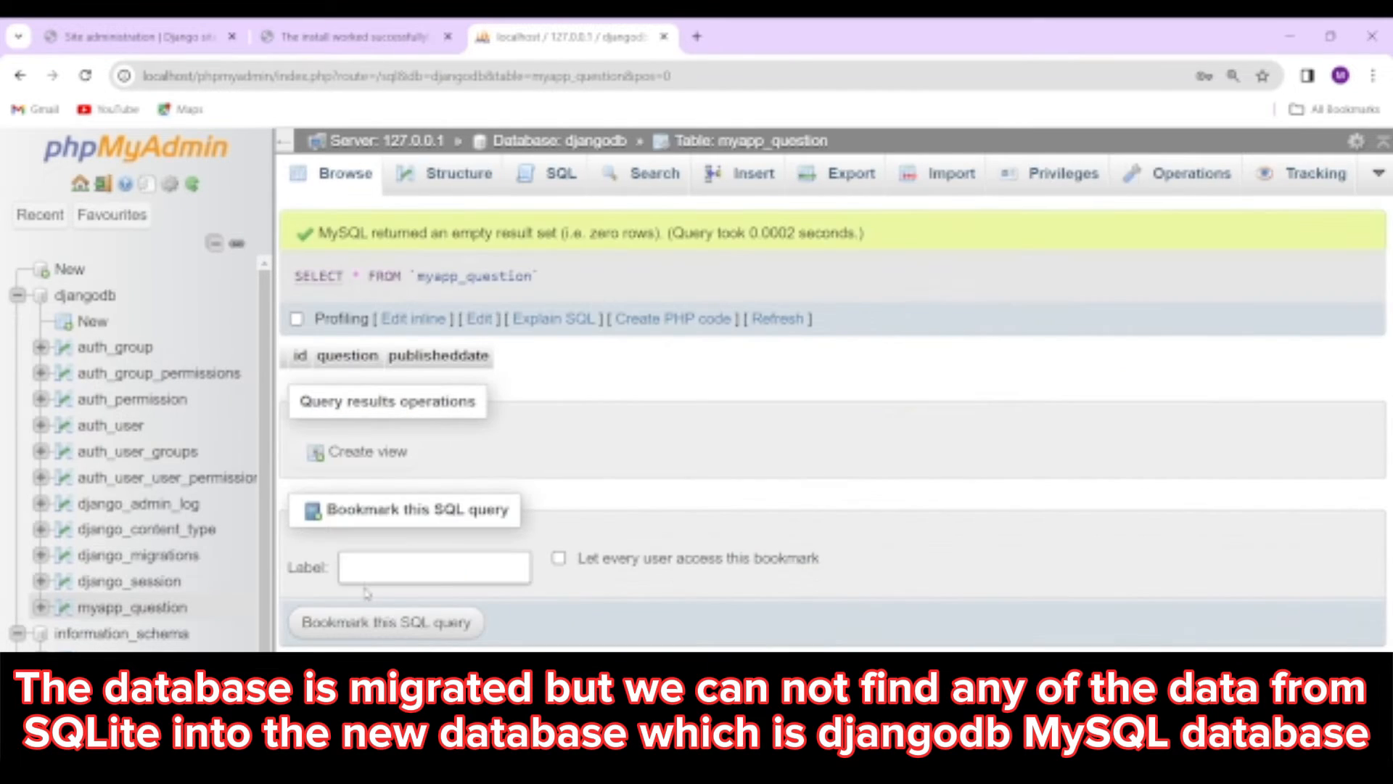
# Step: View the djangodb table overview in phpMyAdmin, then return to the Django admin login
pyautogui.click(86, 295)
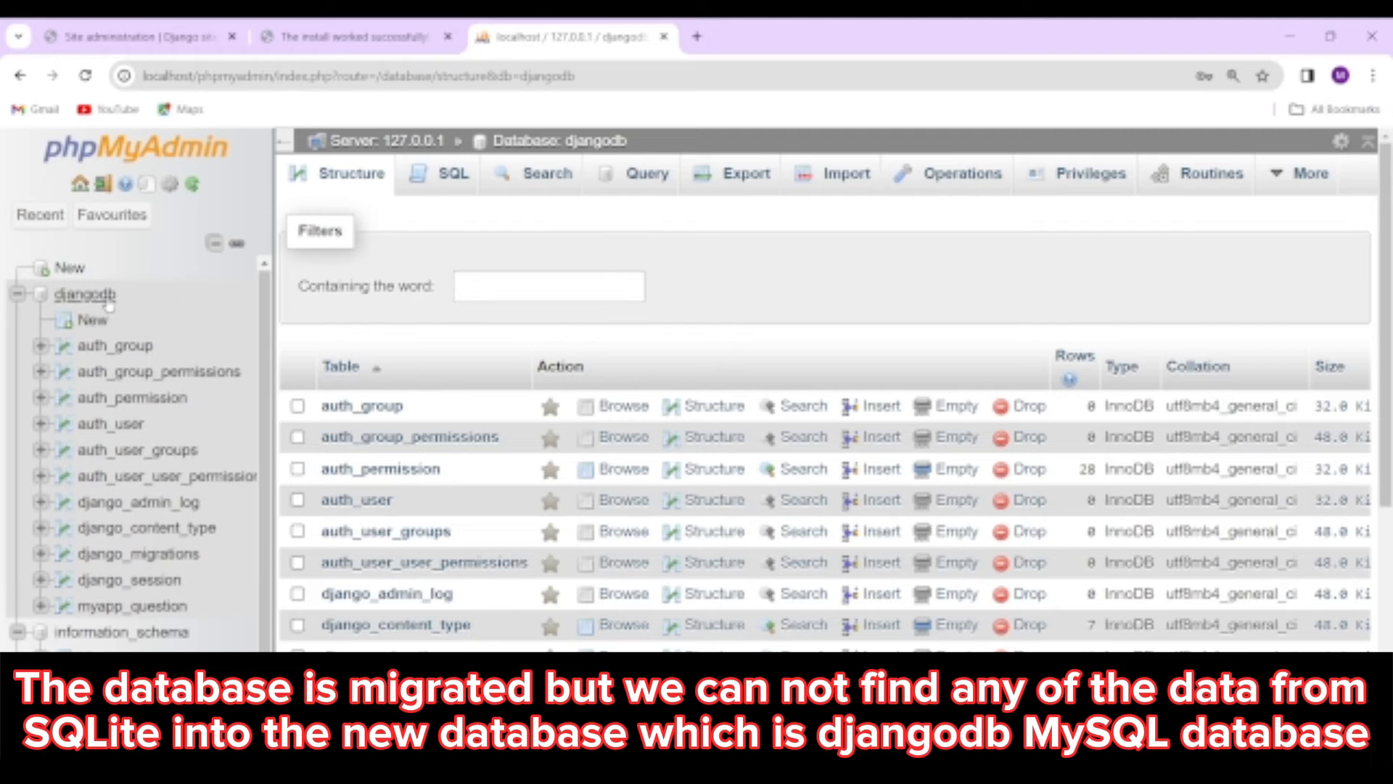
pyautogui.click(355, 36)
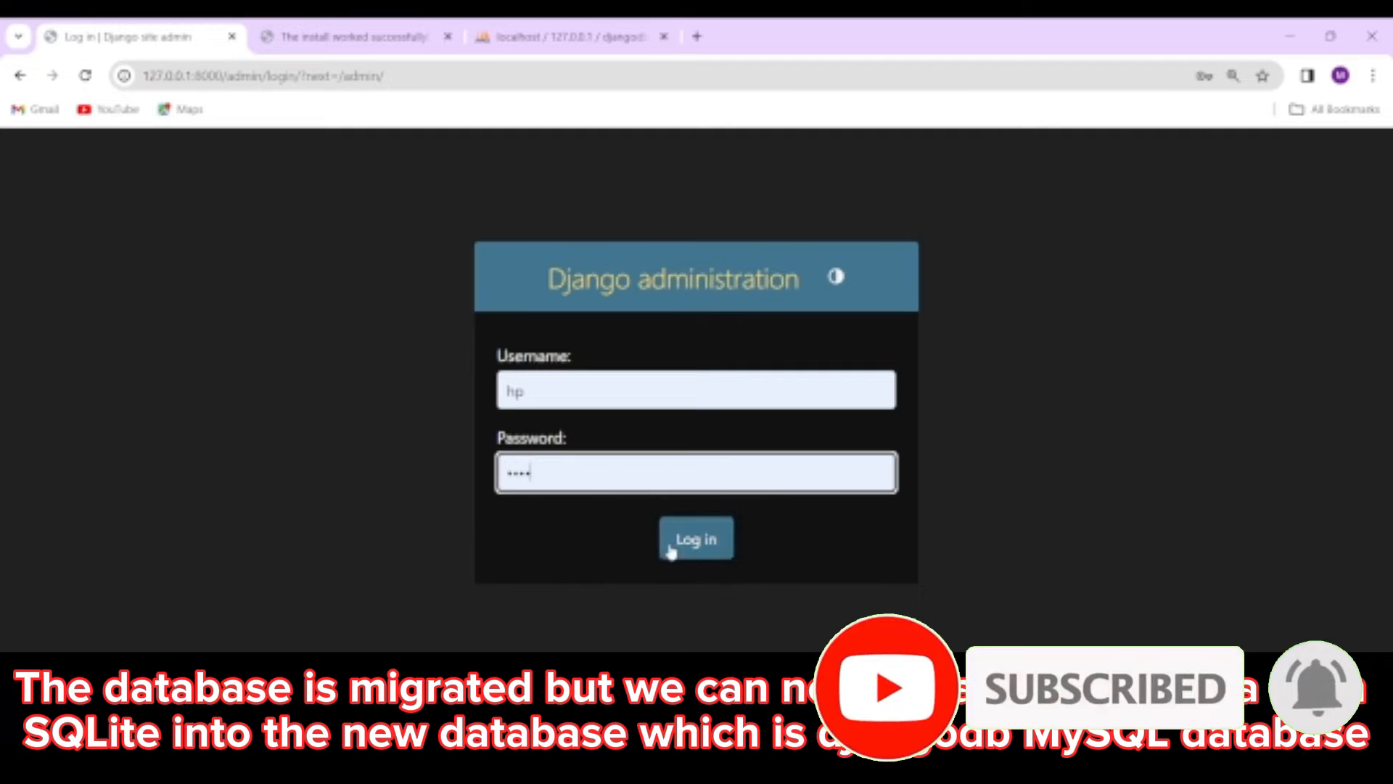
# Step: Attempt the hp admin login, get rejected, check the Django welcome page and return to the terminal
pyautogui.click(695, 538)
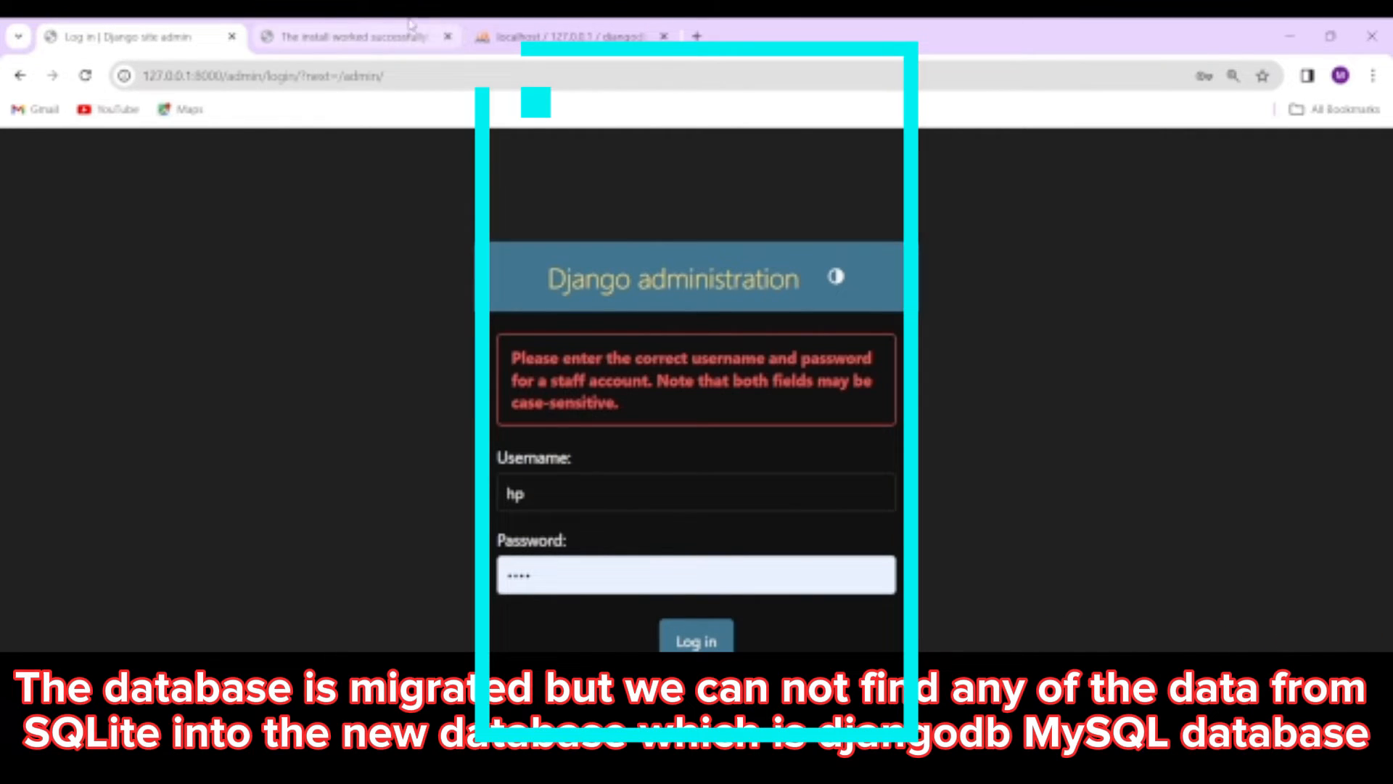
pyautogui.click(351, 36)
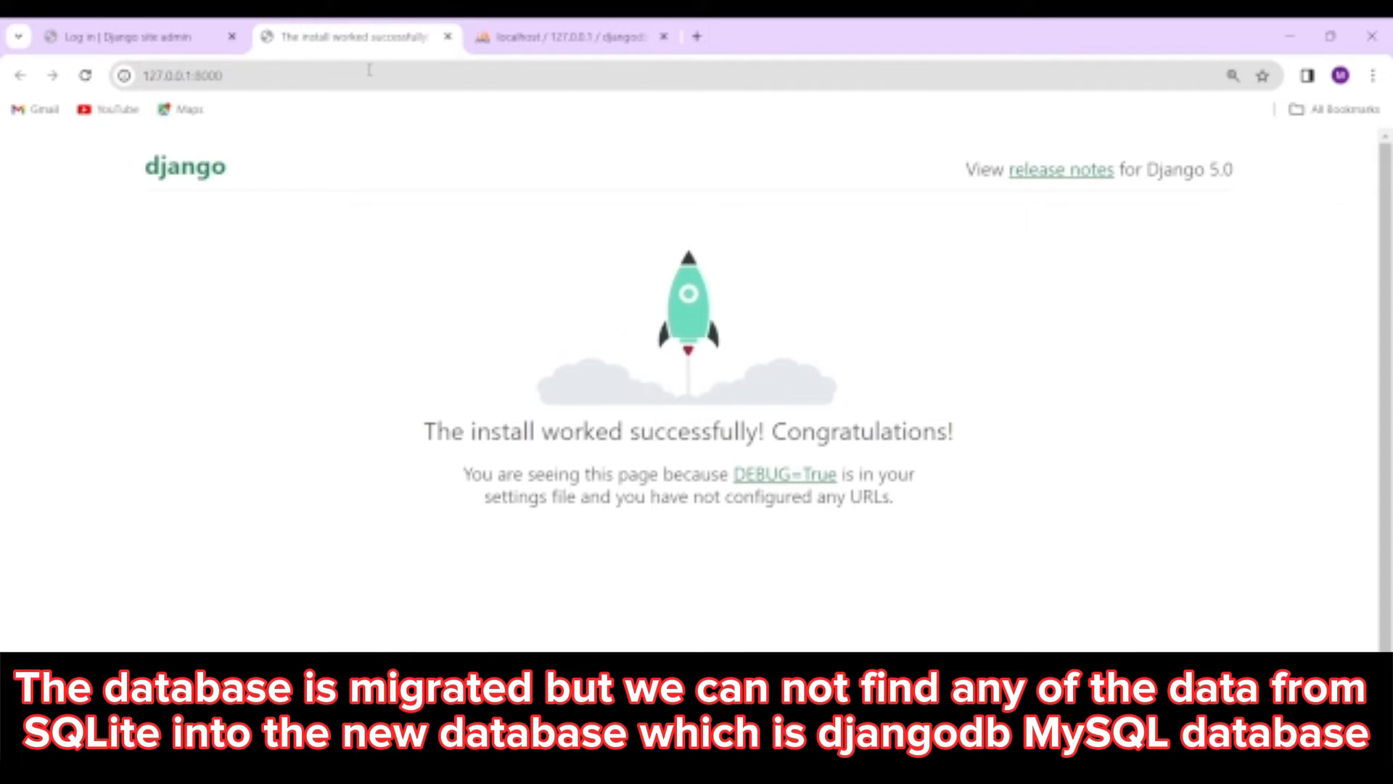
pyautogui.click(569, 36)
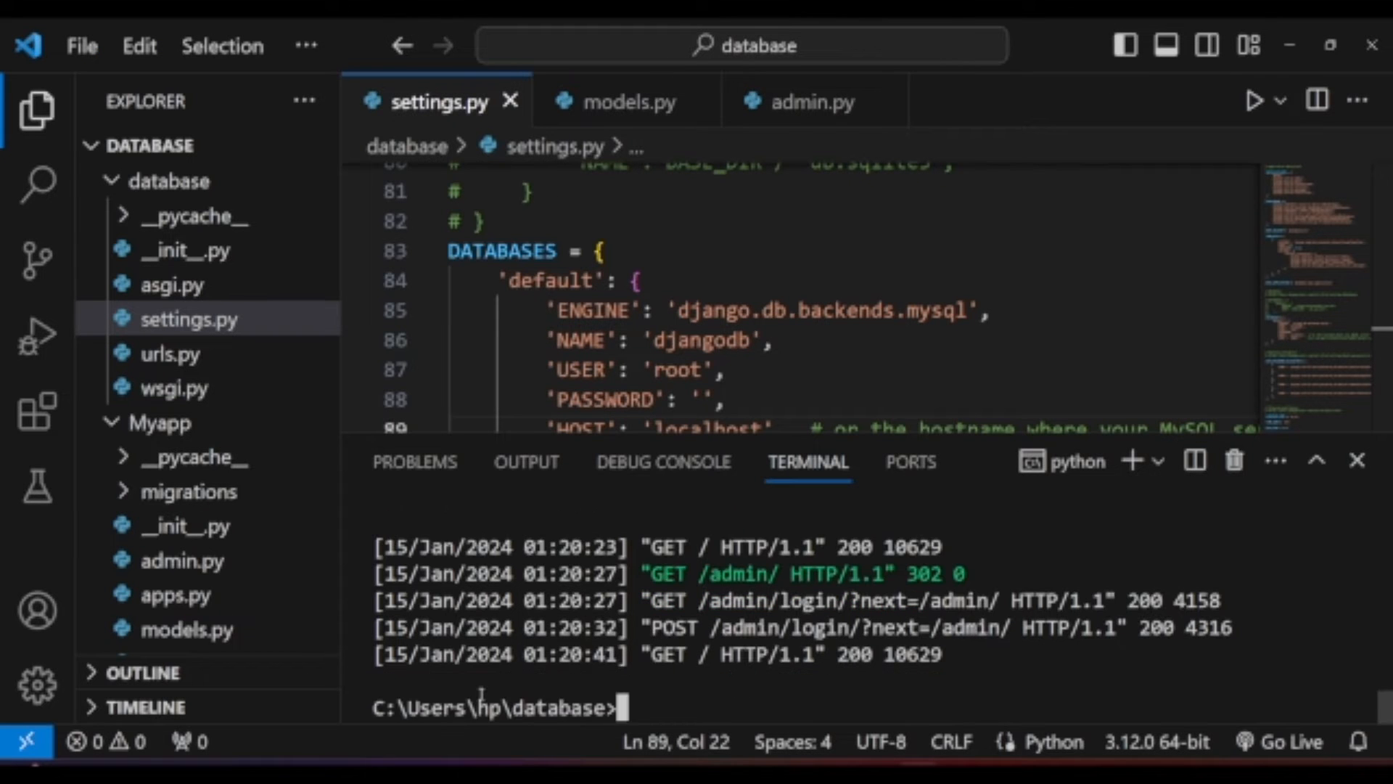
# Step: Run python manage.py createsuperuser and enter the username mys
pyautogui.write('python manage.py creates')
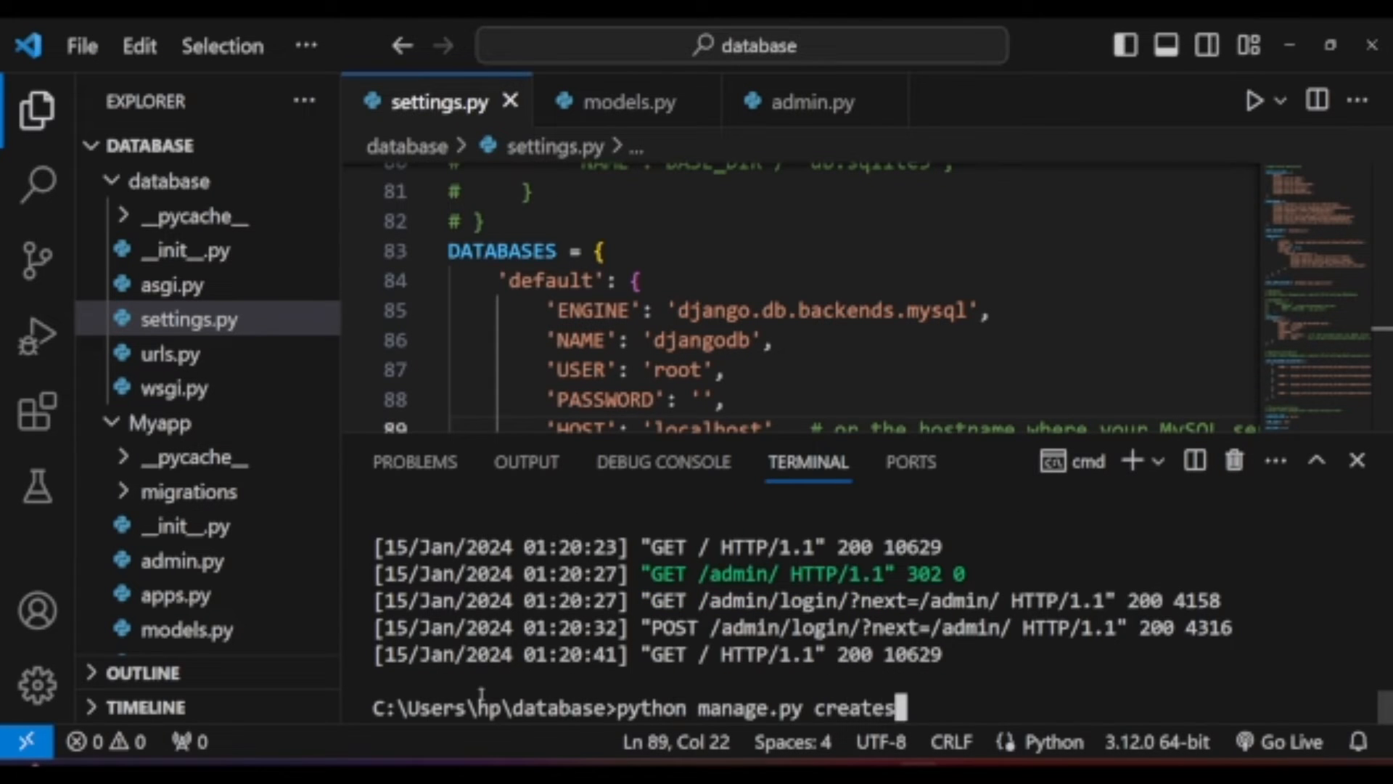
pyautogui.press('Enter')
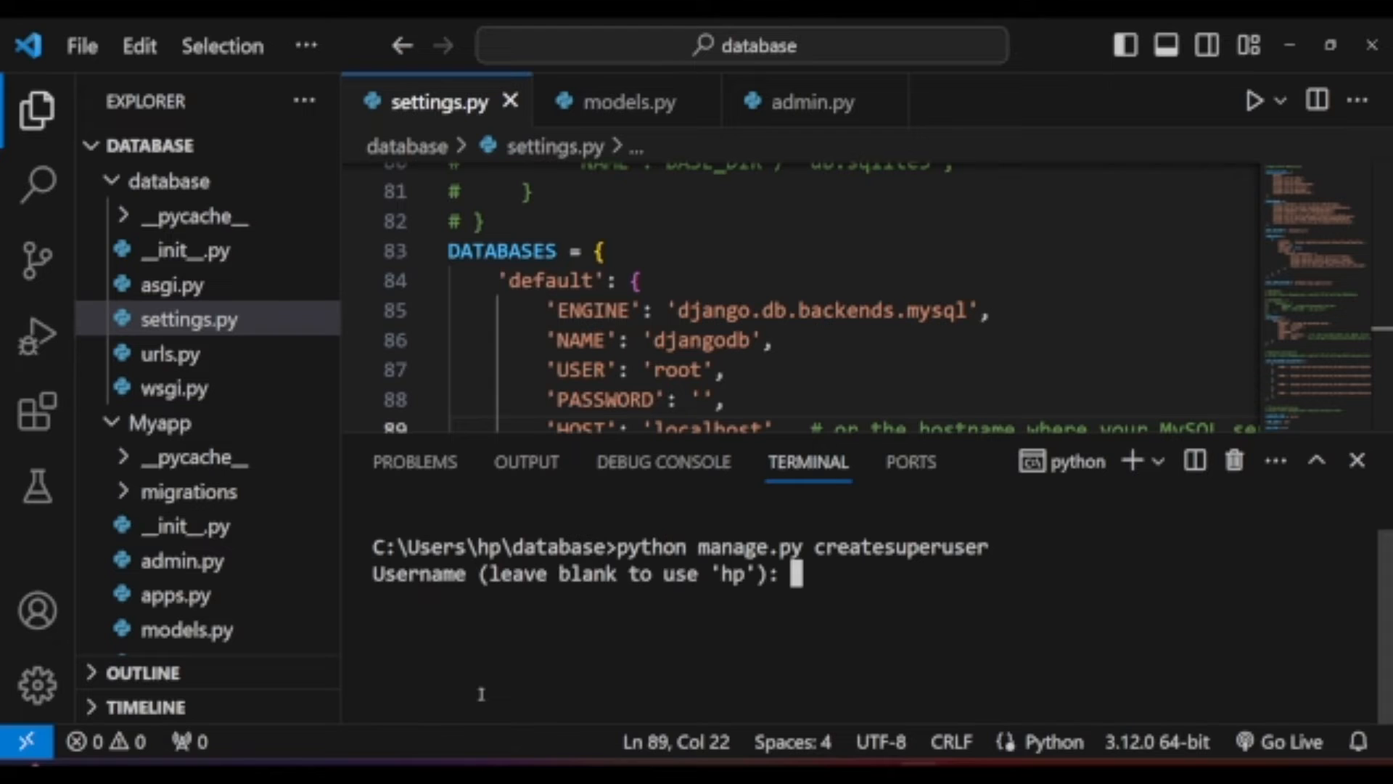
pyautogui.write('mys')
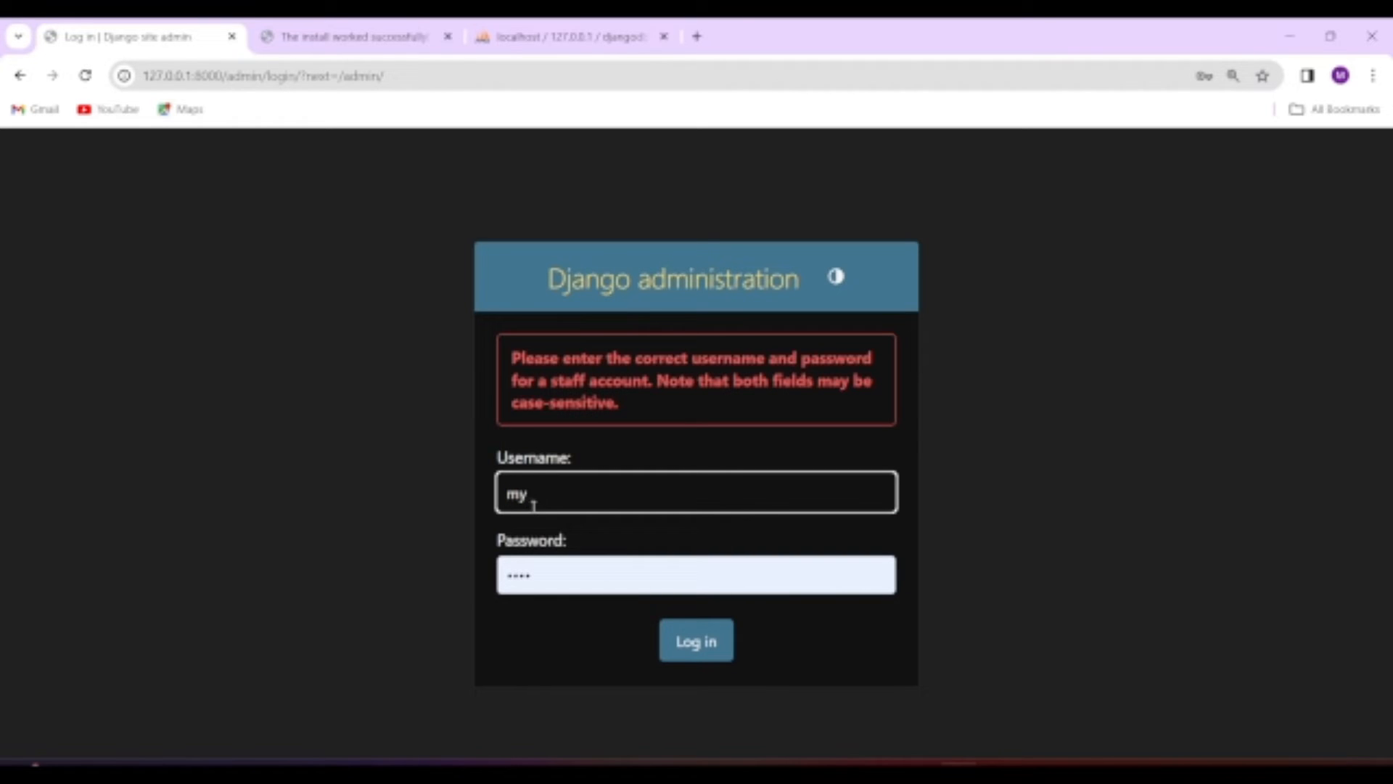
# Step: Retry the admin login, which keeps rejecting the credentials, picking the suggested username mys
pyautogui.click(695, 640)
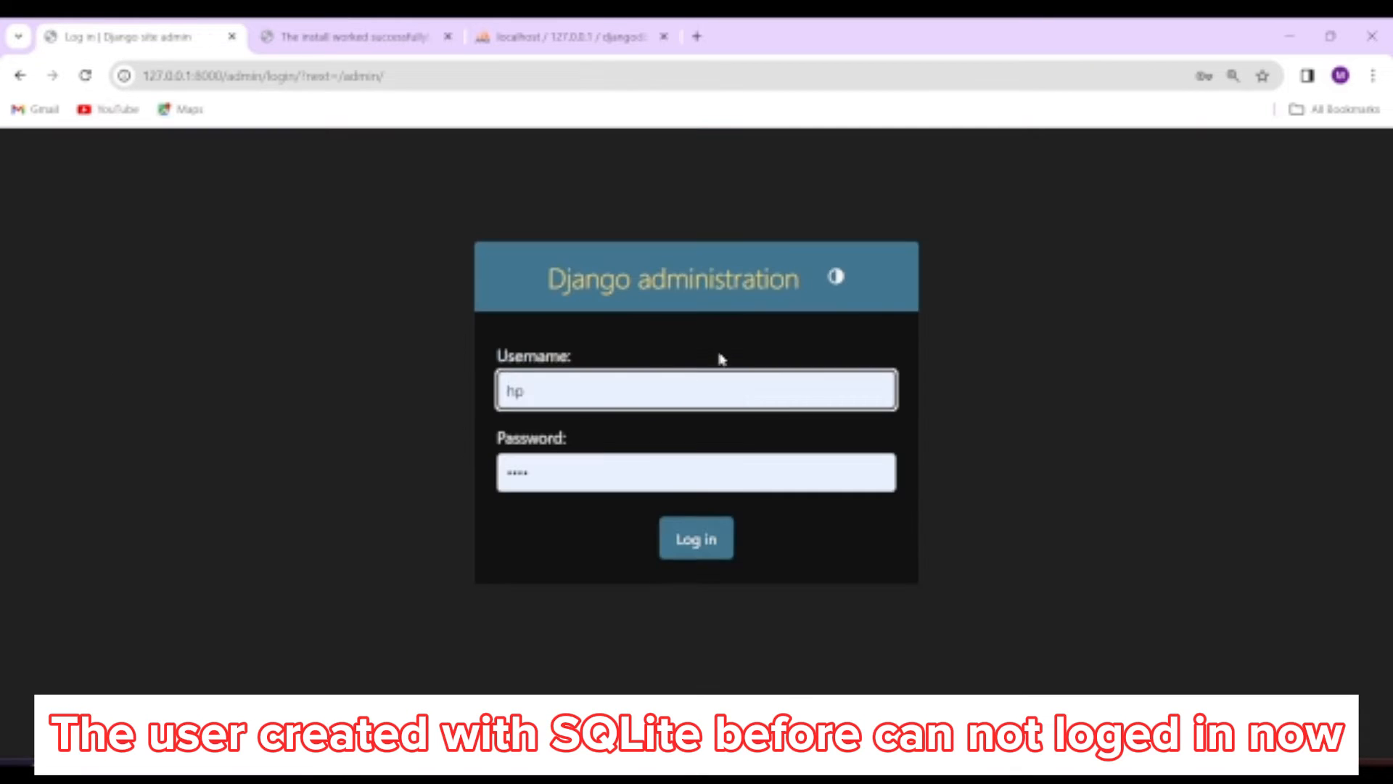
pyautogui.click(695, 537)
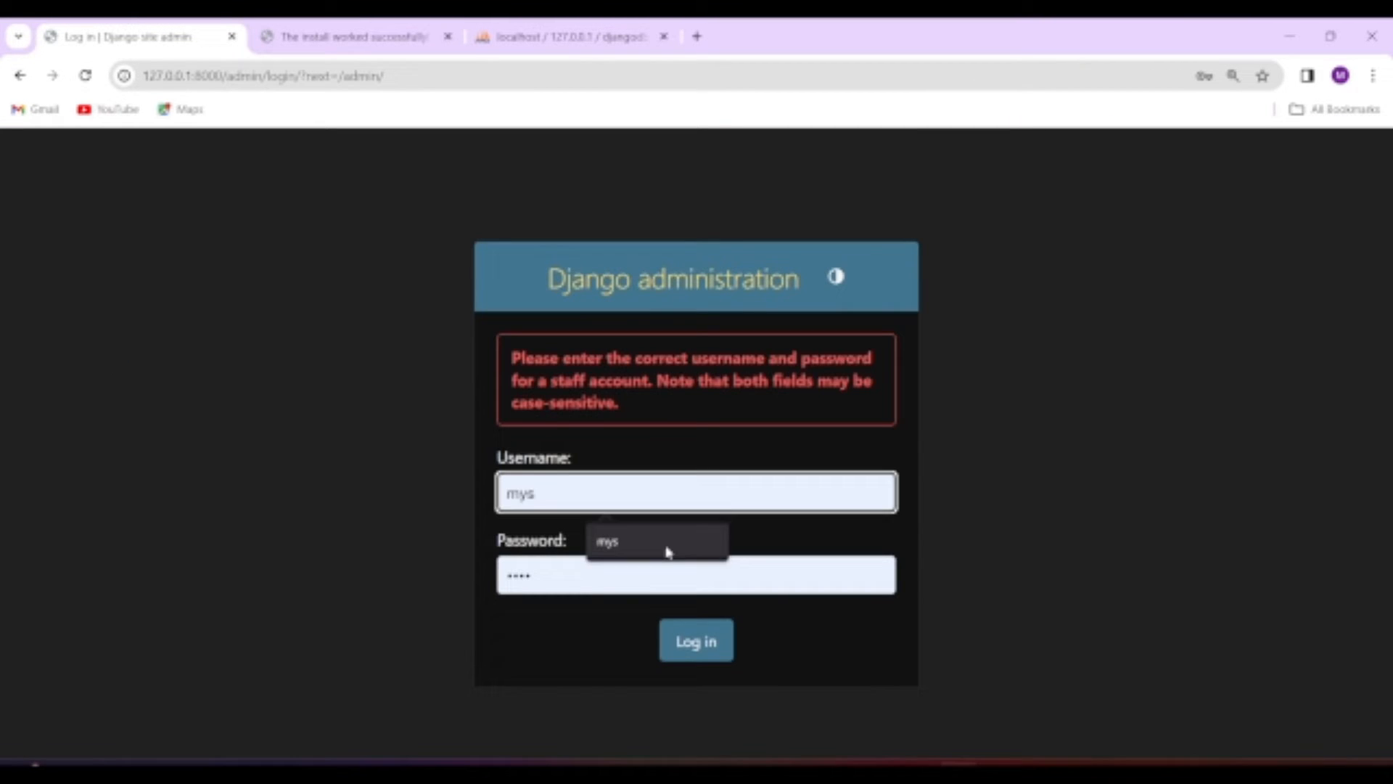
pyautogui.click(695, 640)
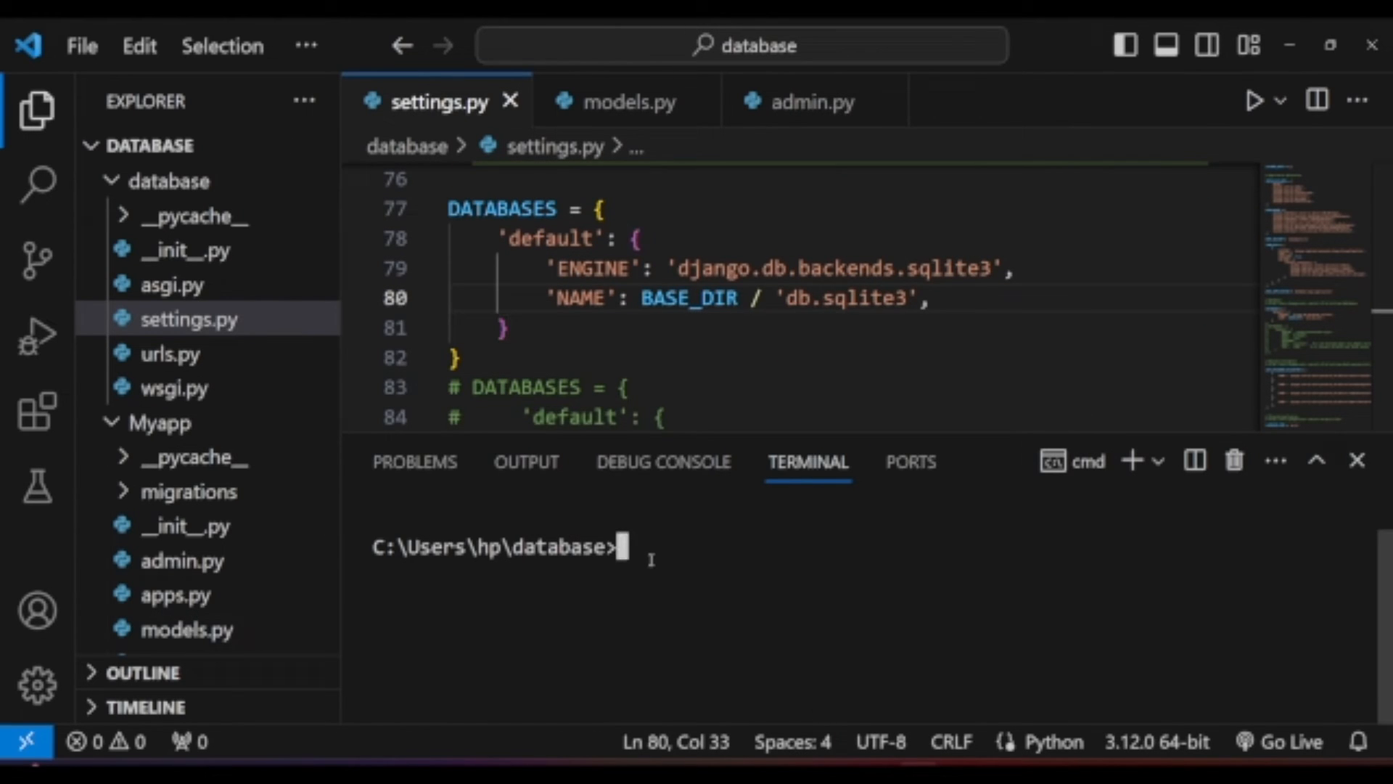
# Step: Start the Django dev server and log in to admin with the saved hp account
pyautogui.write('python manage.py runserver')
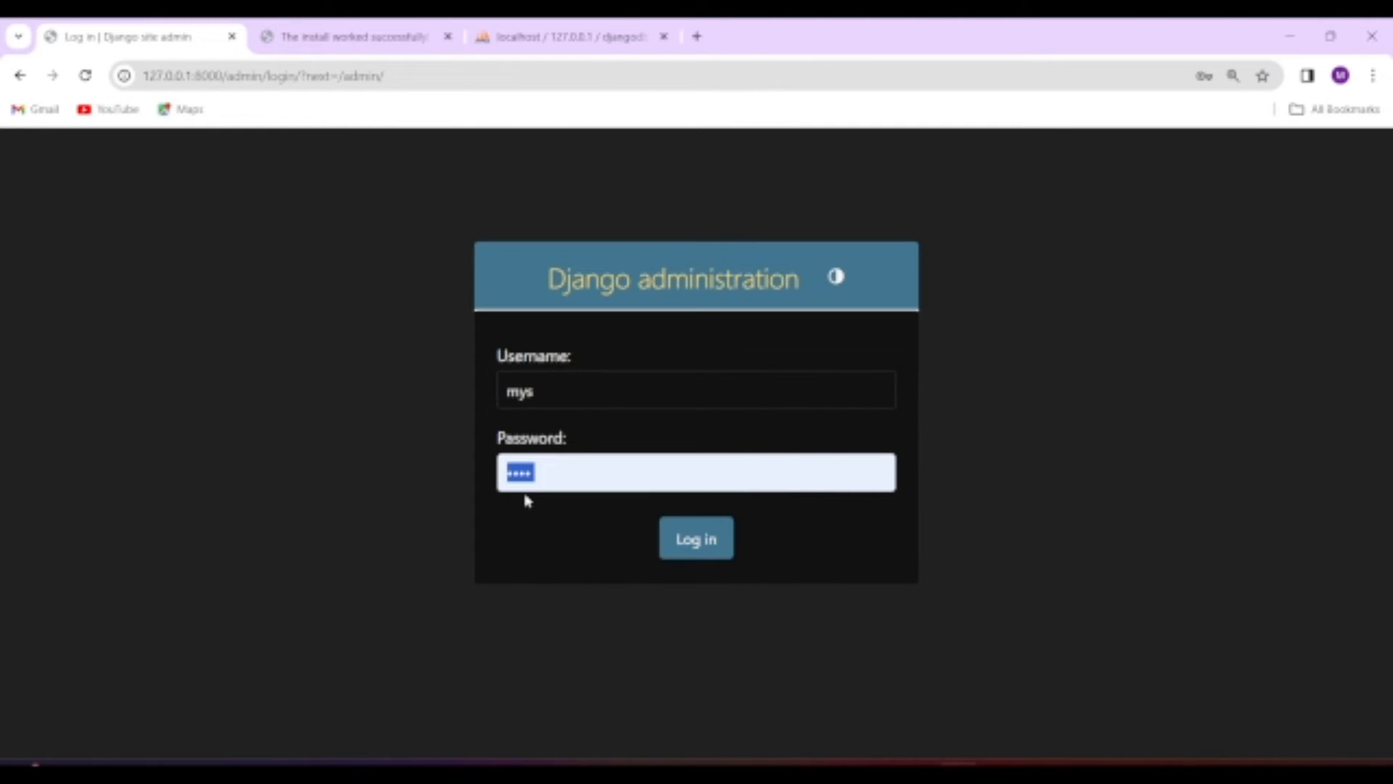
pyautogui.click(696, 537)
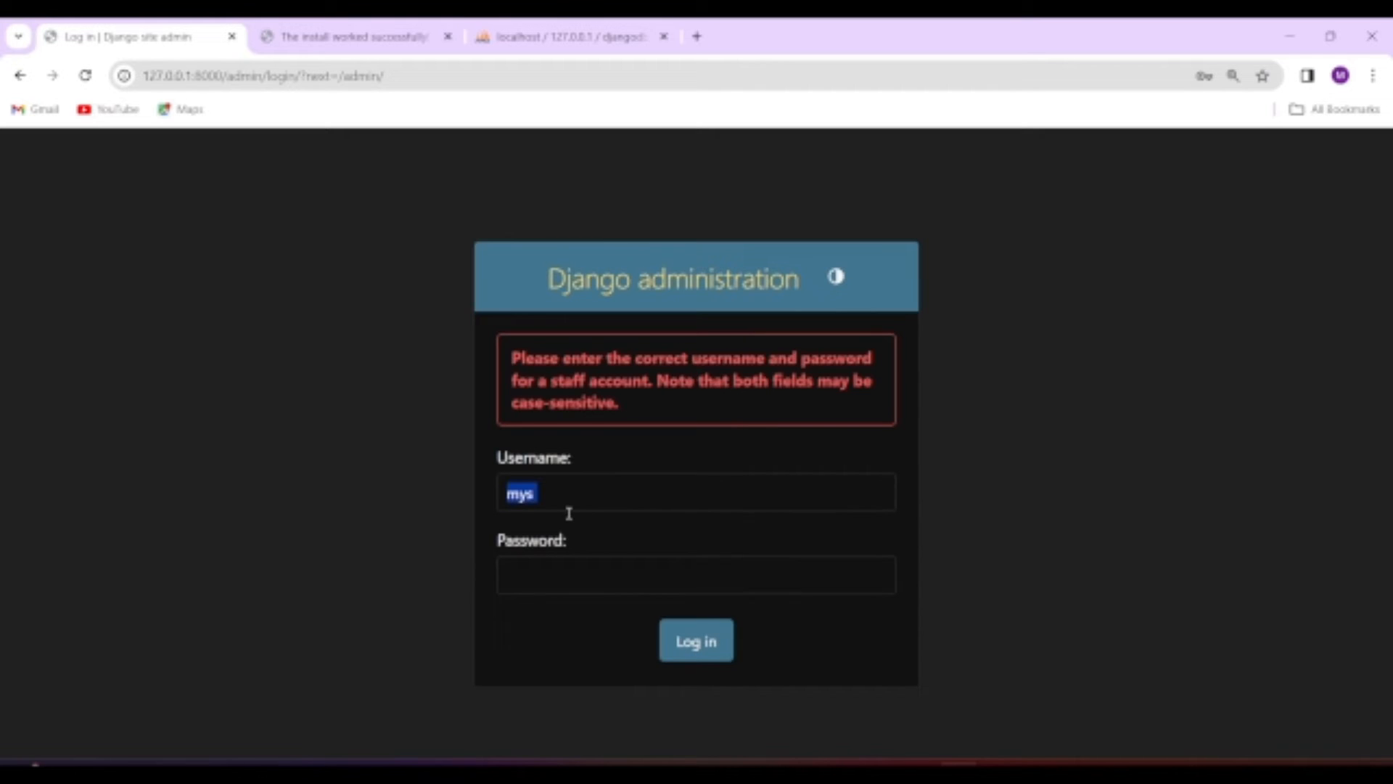
pyautogui.click(695, 492)
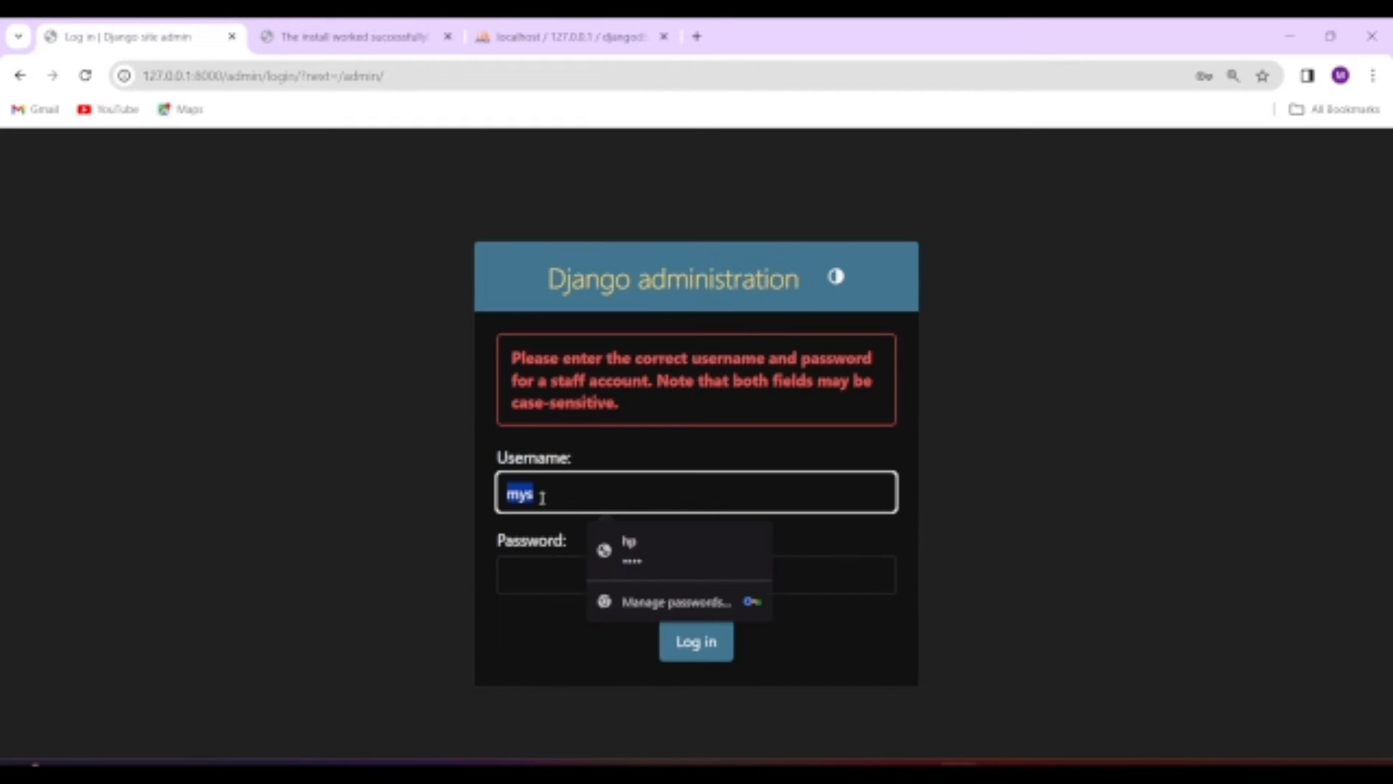
pyautogui.click(696, 640)
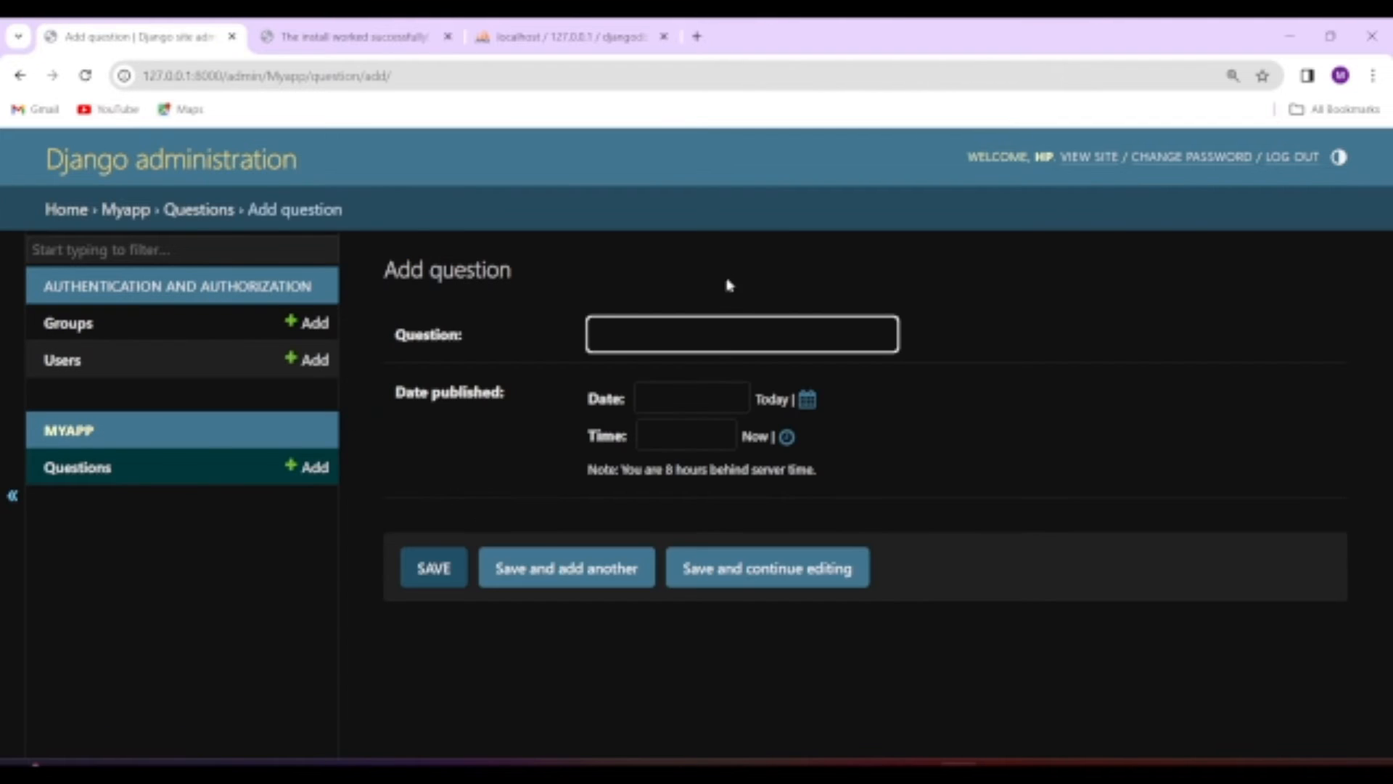
# Step: Draft the question "does the data can be migrated?" with publish time set to now
pyautogui.write('does the daA')
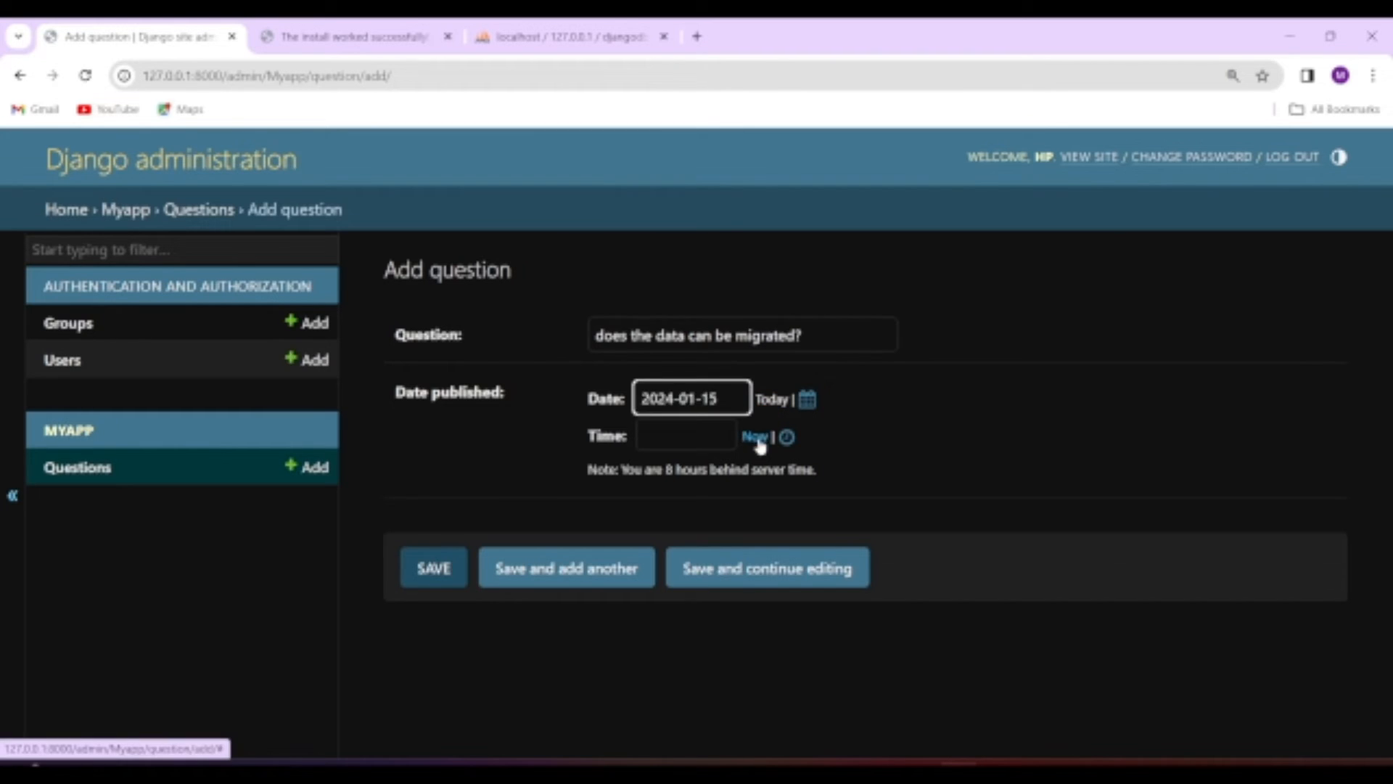
pyautogui.click(432, 567)
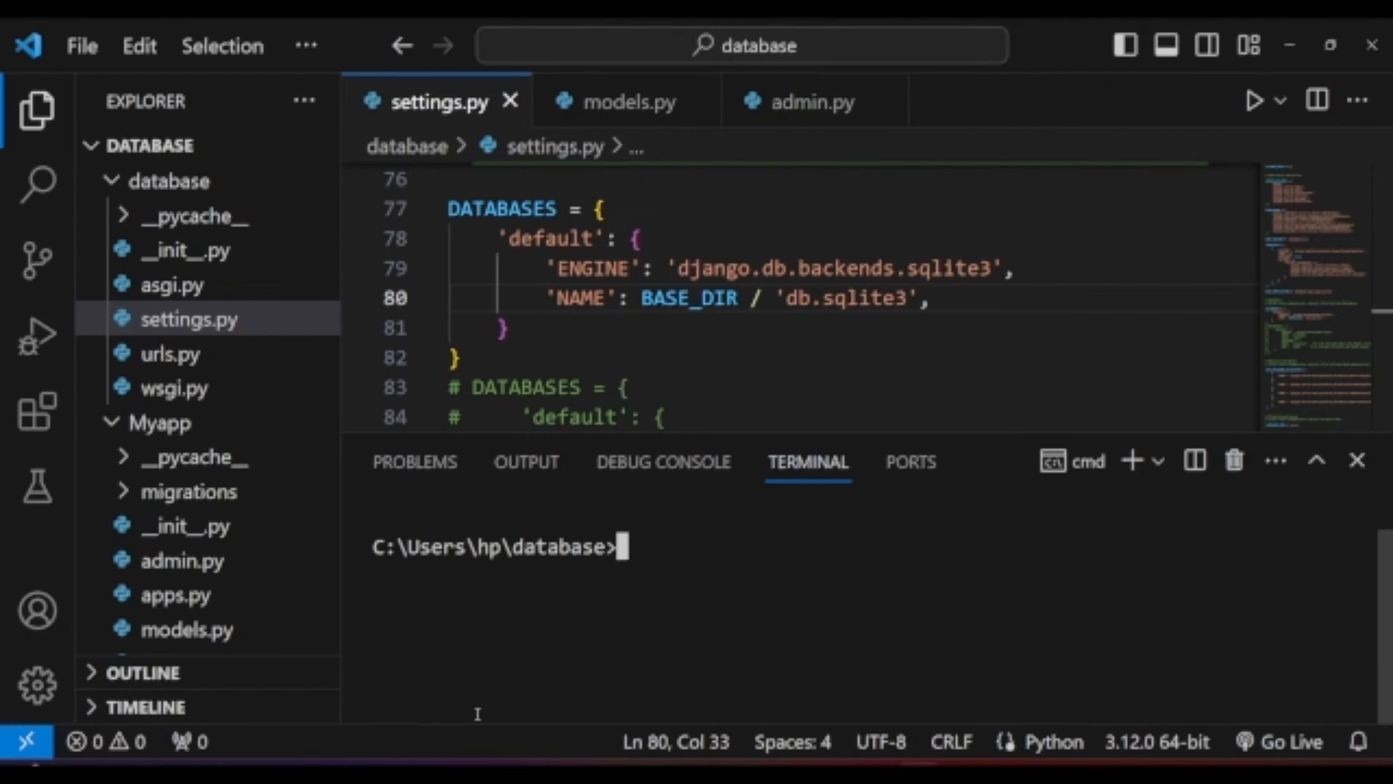
# Step: Dump the SQLite data excluding contenttypes into datadump.json
pyautogui.write('python manage.py dumpdata --exclude=contenttypes > datadump.json')
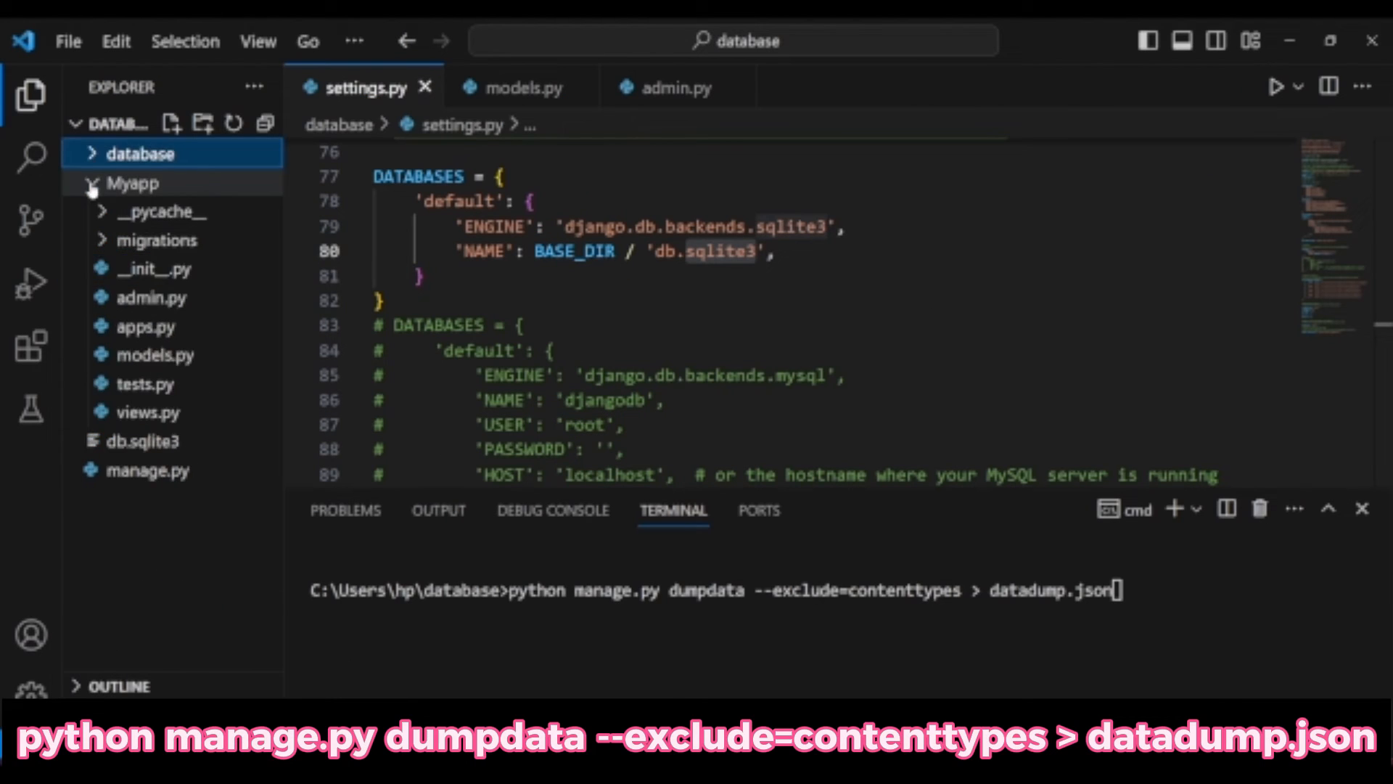
pyautogui.click(132, 183)
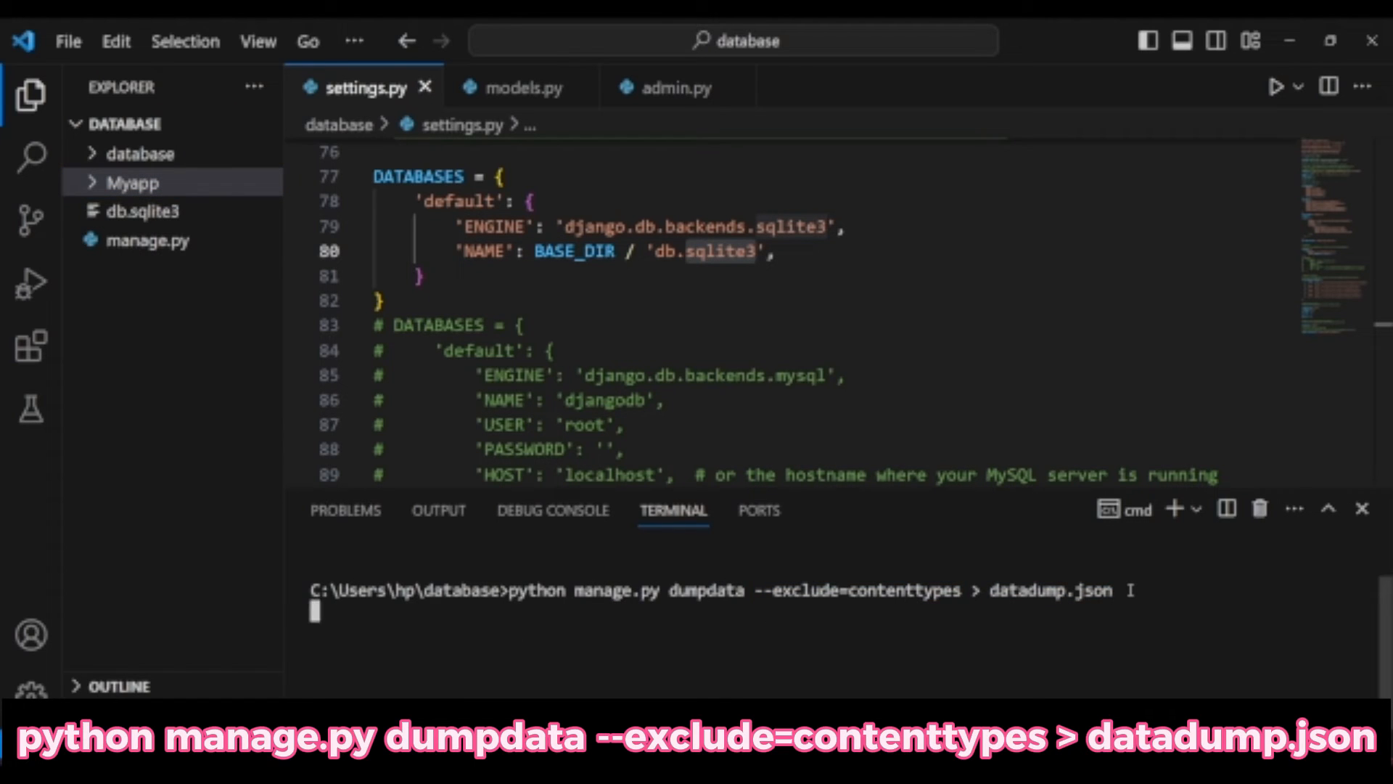
pyautogui.press('enter')
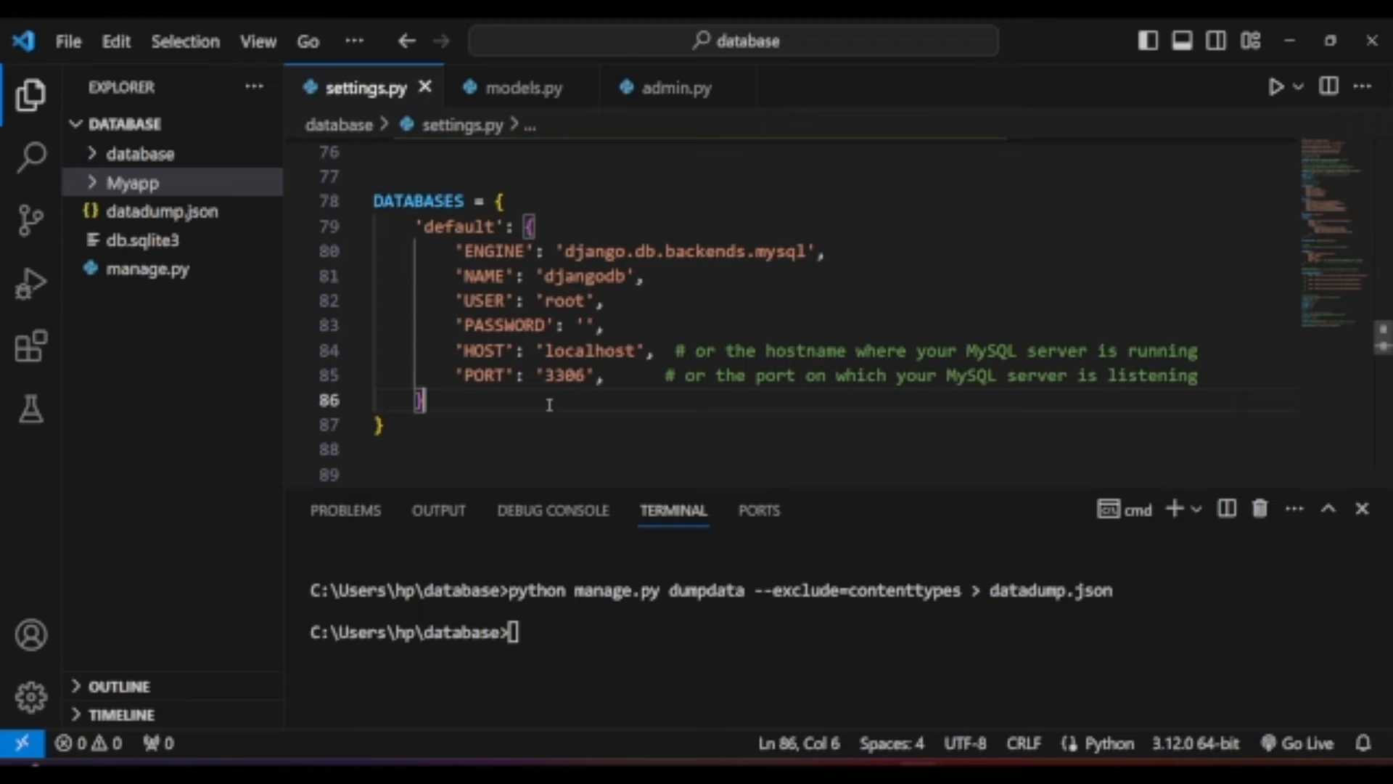
# Step: Run makemigrations for MySQL, then load datadump.json installing 42 objects
pyautogui.write('python manage.py makemi')
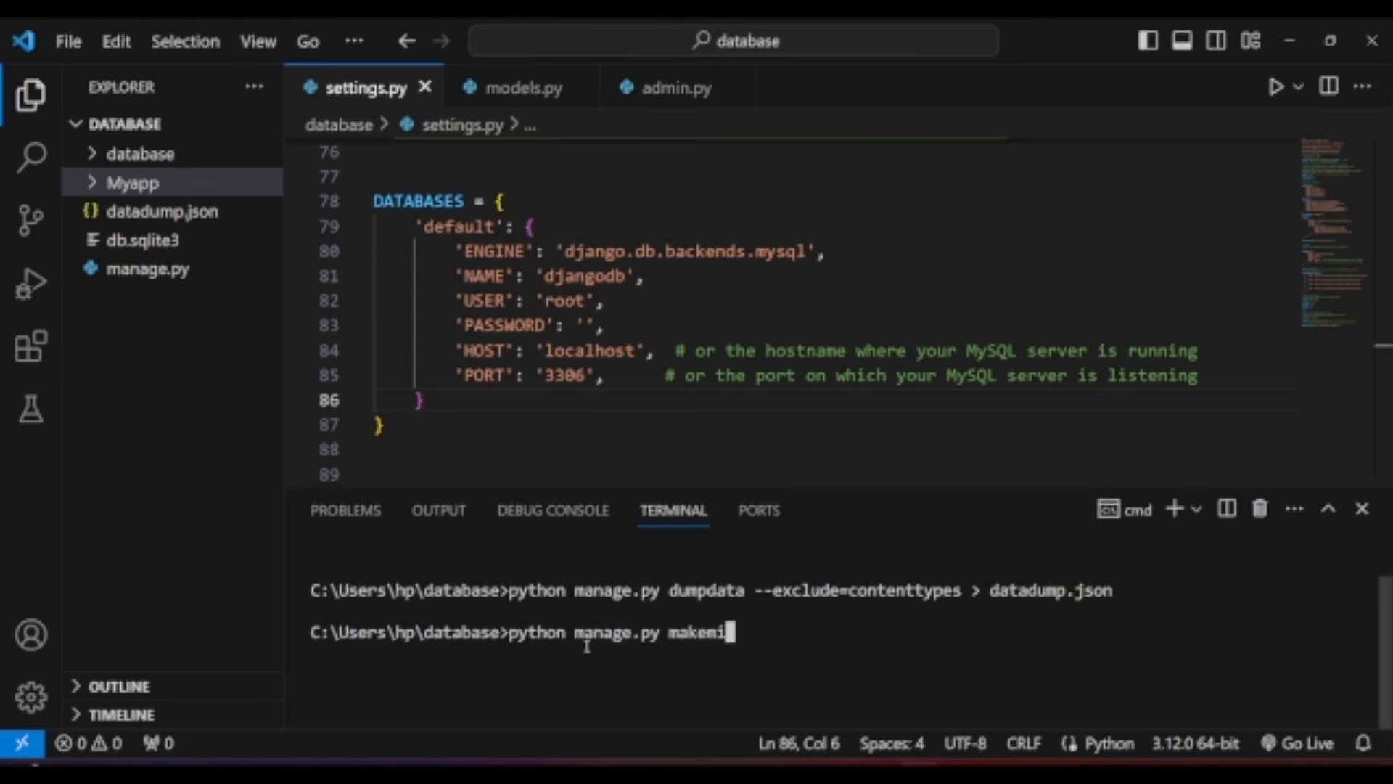
pyautogui.press('Enter')
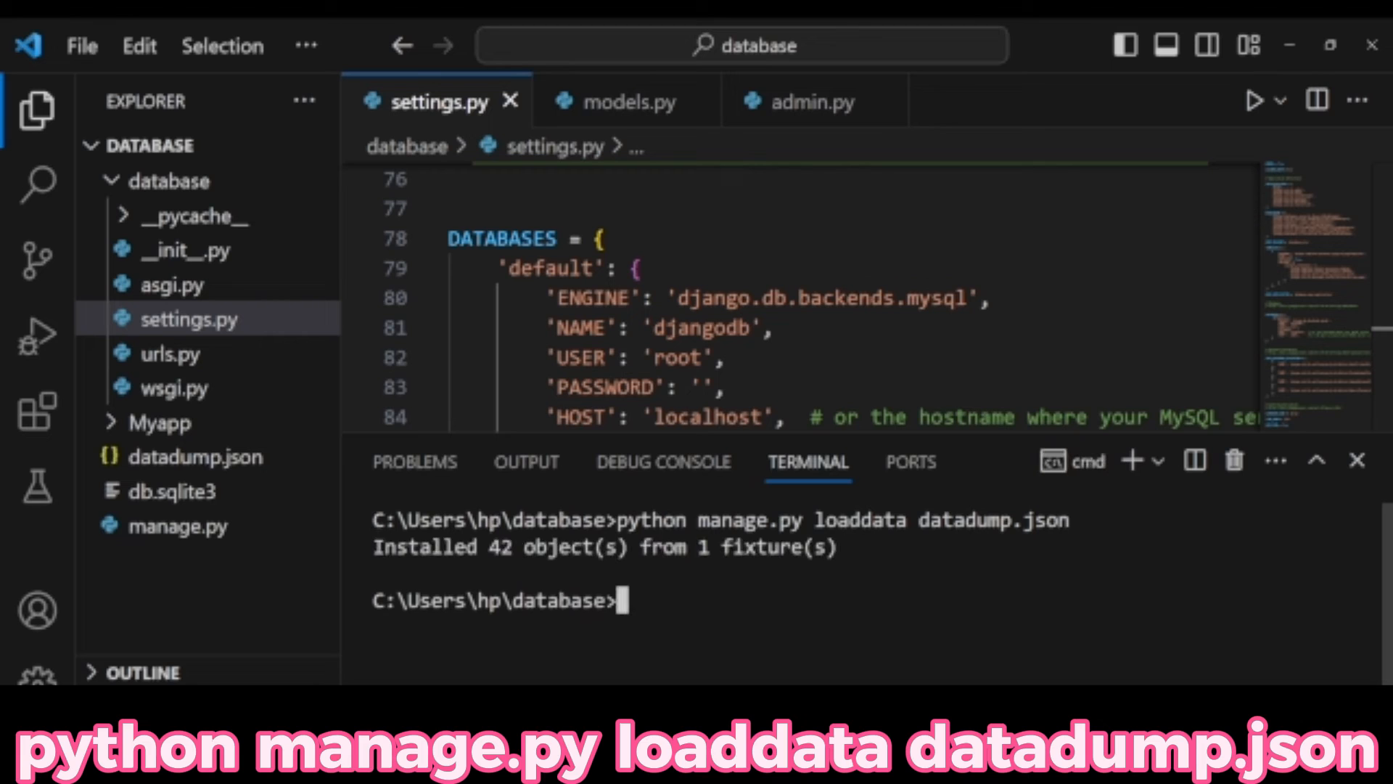
pyautogui.write('python manage.py loaddata datadump.json')
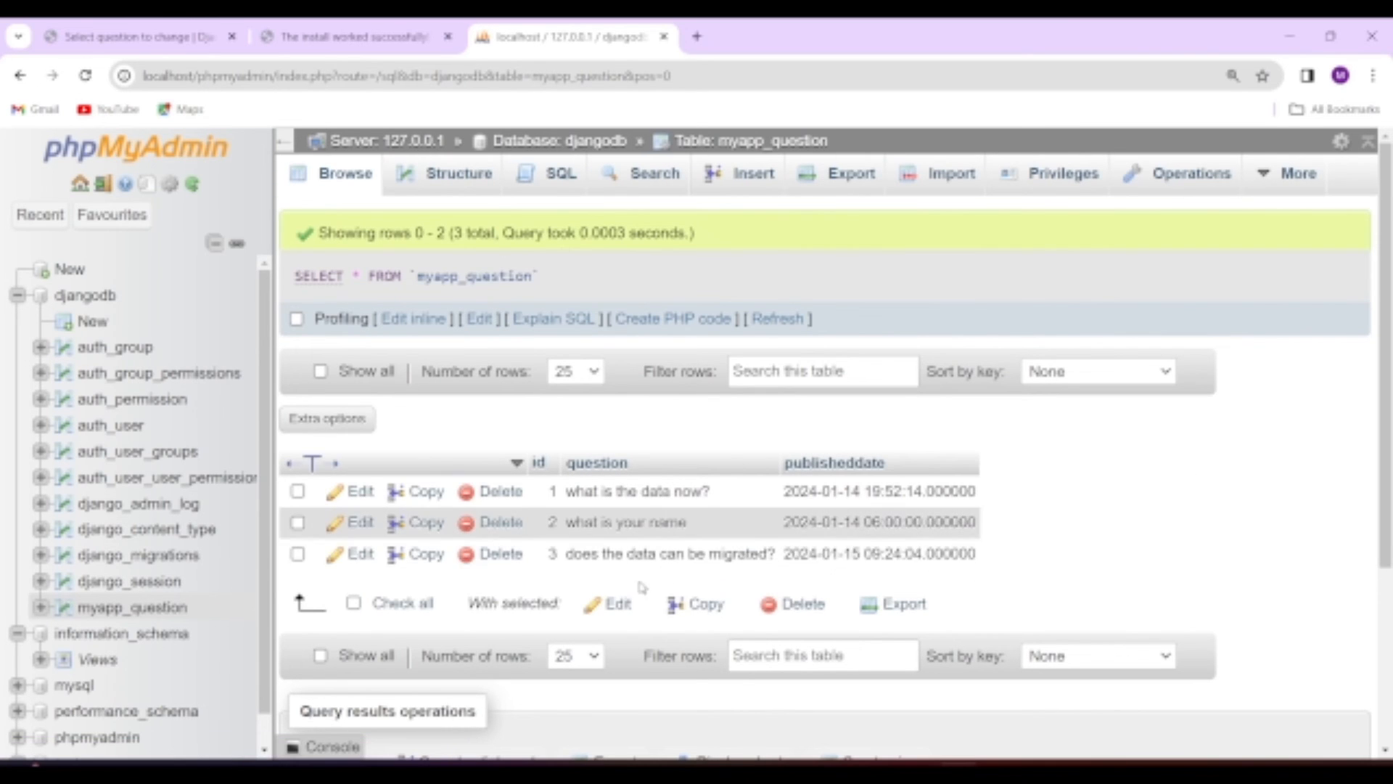
# Step: Run createsuperuser in the project terminal, answering y to bypass password validation
pyautogui.click(821, 654)
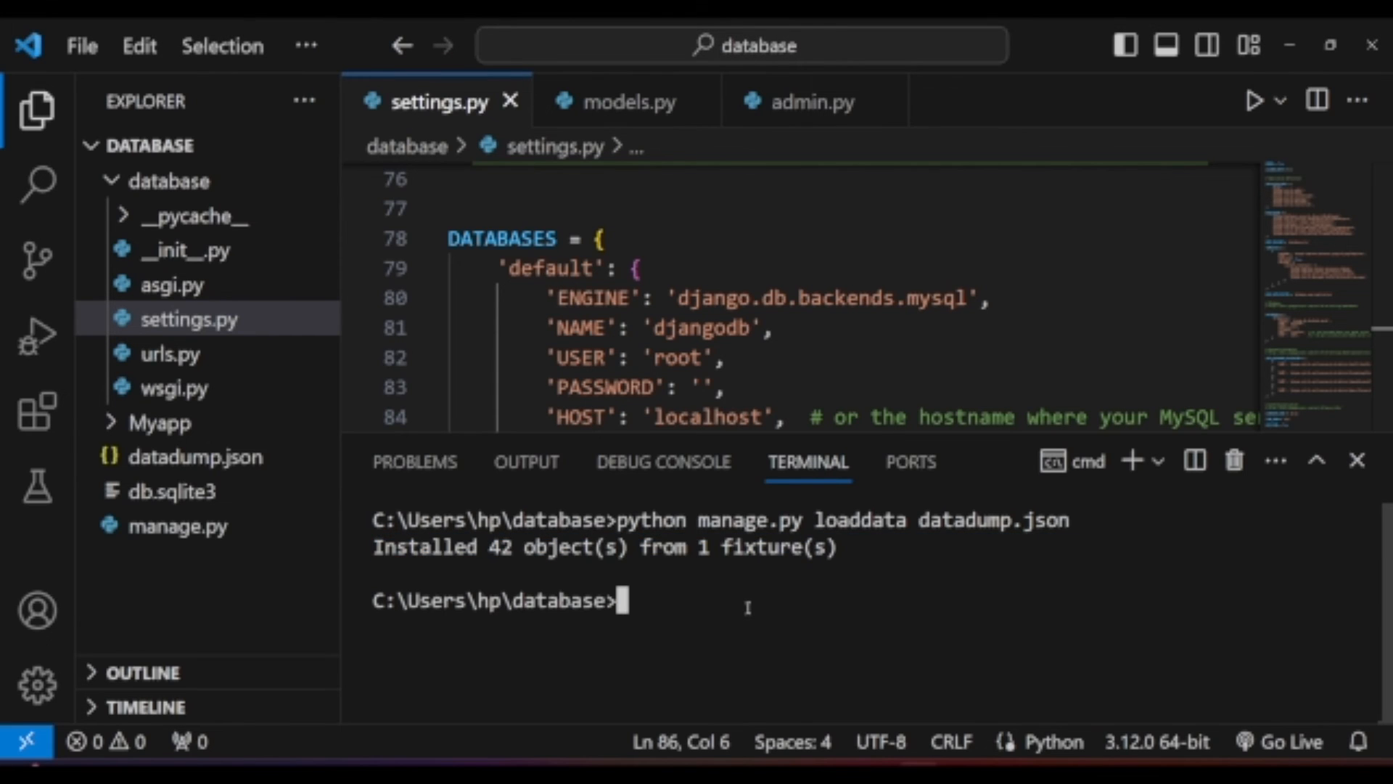
pyautogui.write('p')
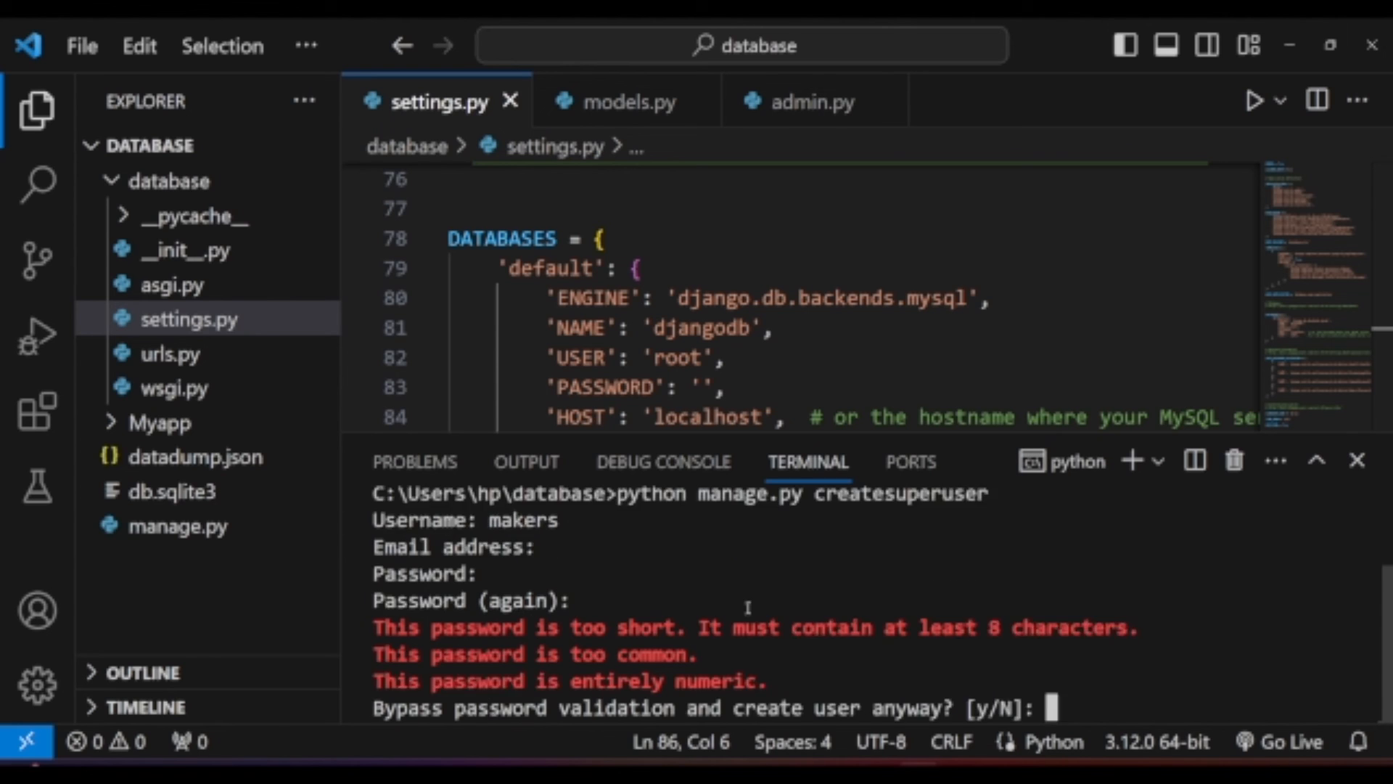
pyautogui.write('y')
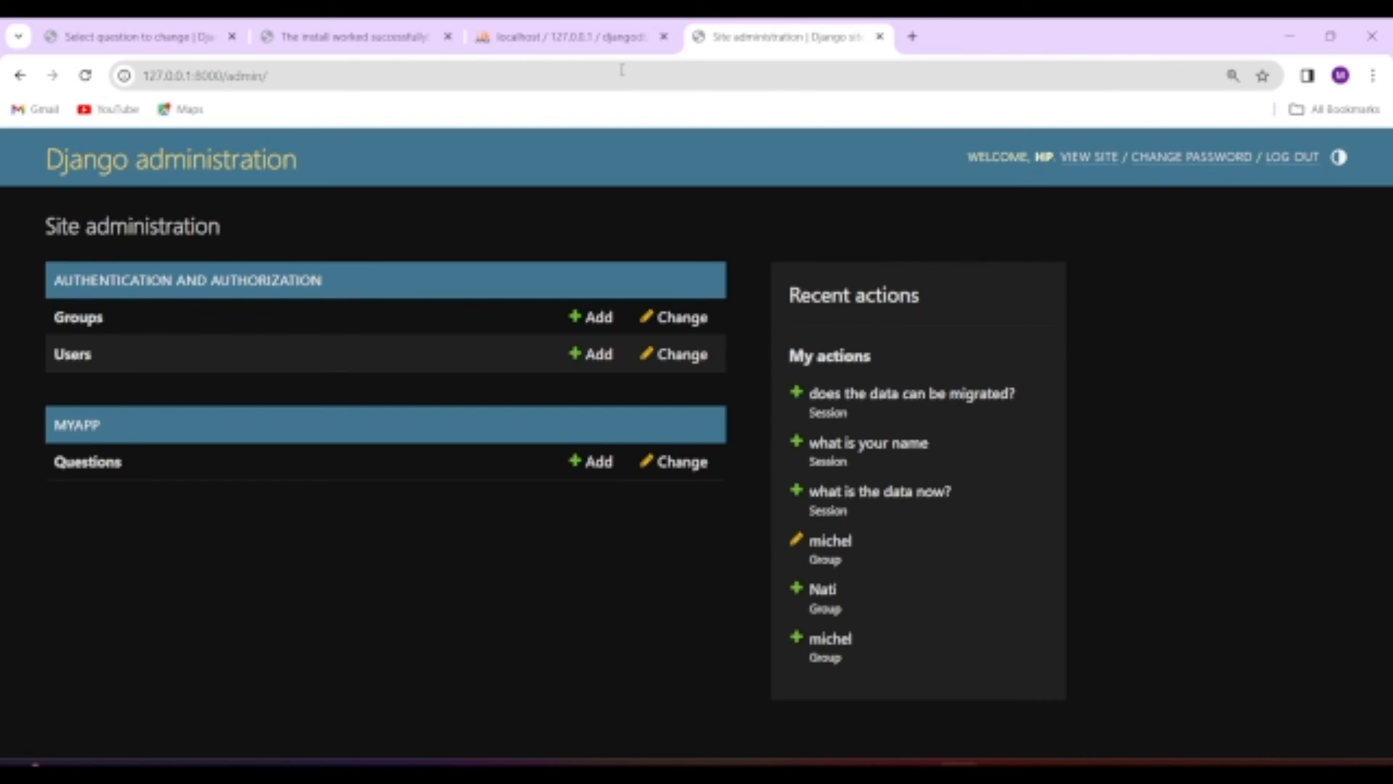
# Step: Save "what is your name?" with the question mark, verify in phpMyAdmin, and start a new question
pyautogui.click(1294, 157)
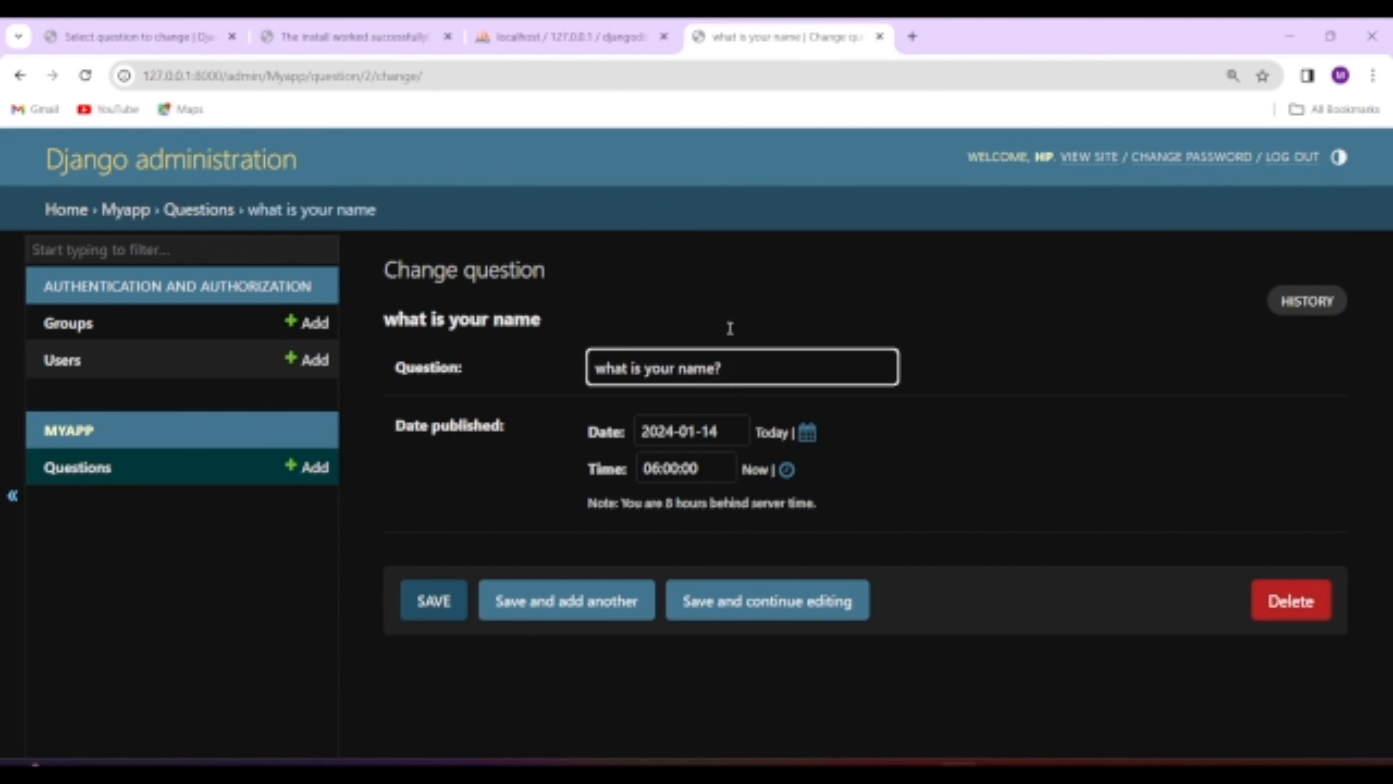
pyautogui.click(433, 600)
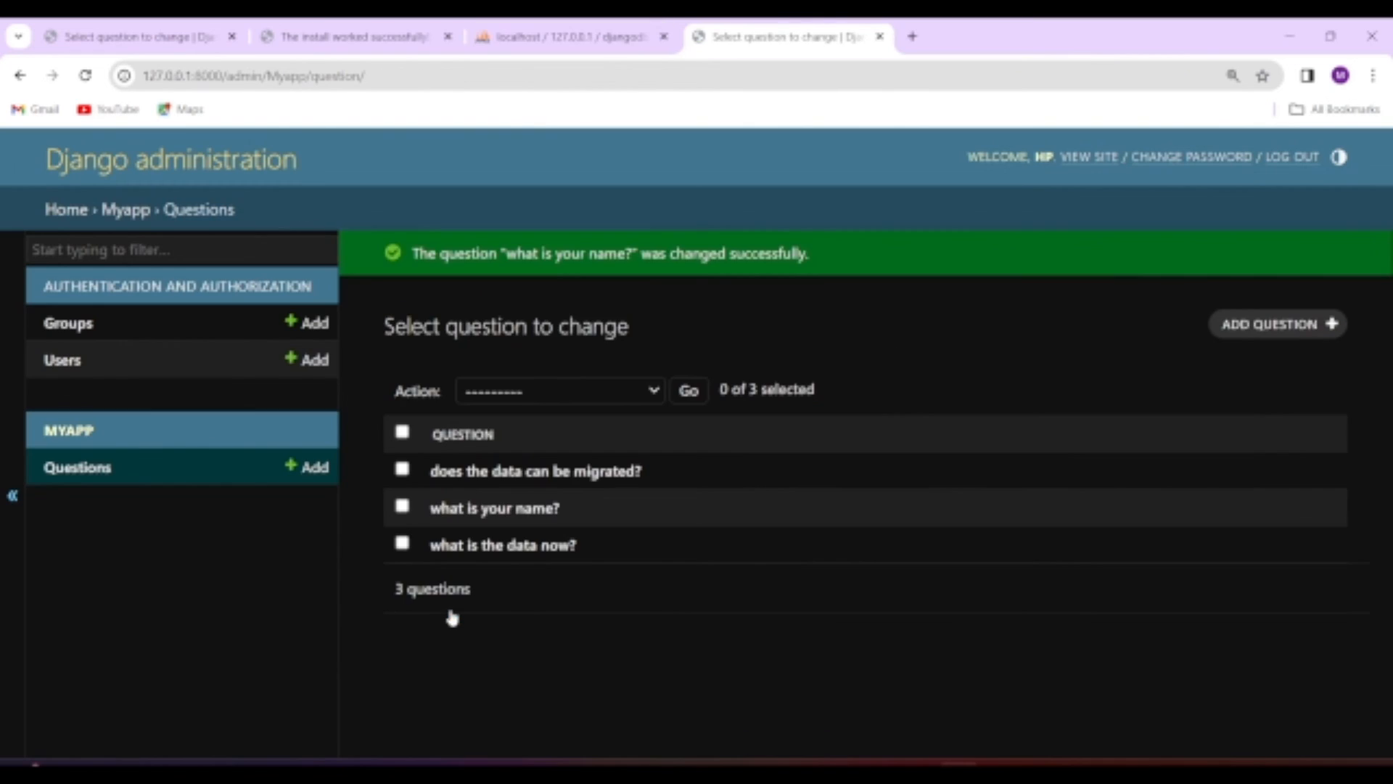
pyautogui.click(569, 36)
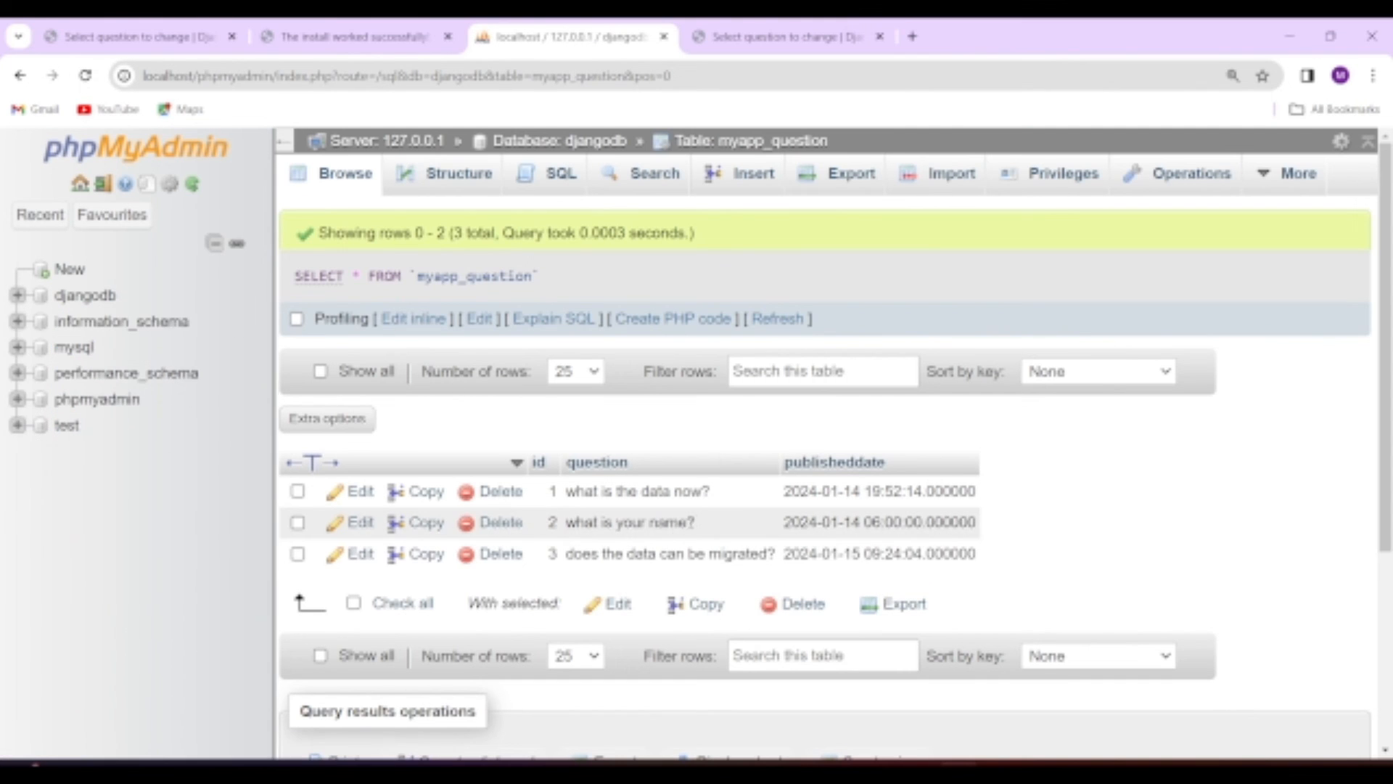
pyautogui.click(789, 36)
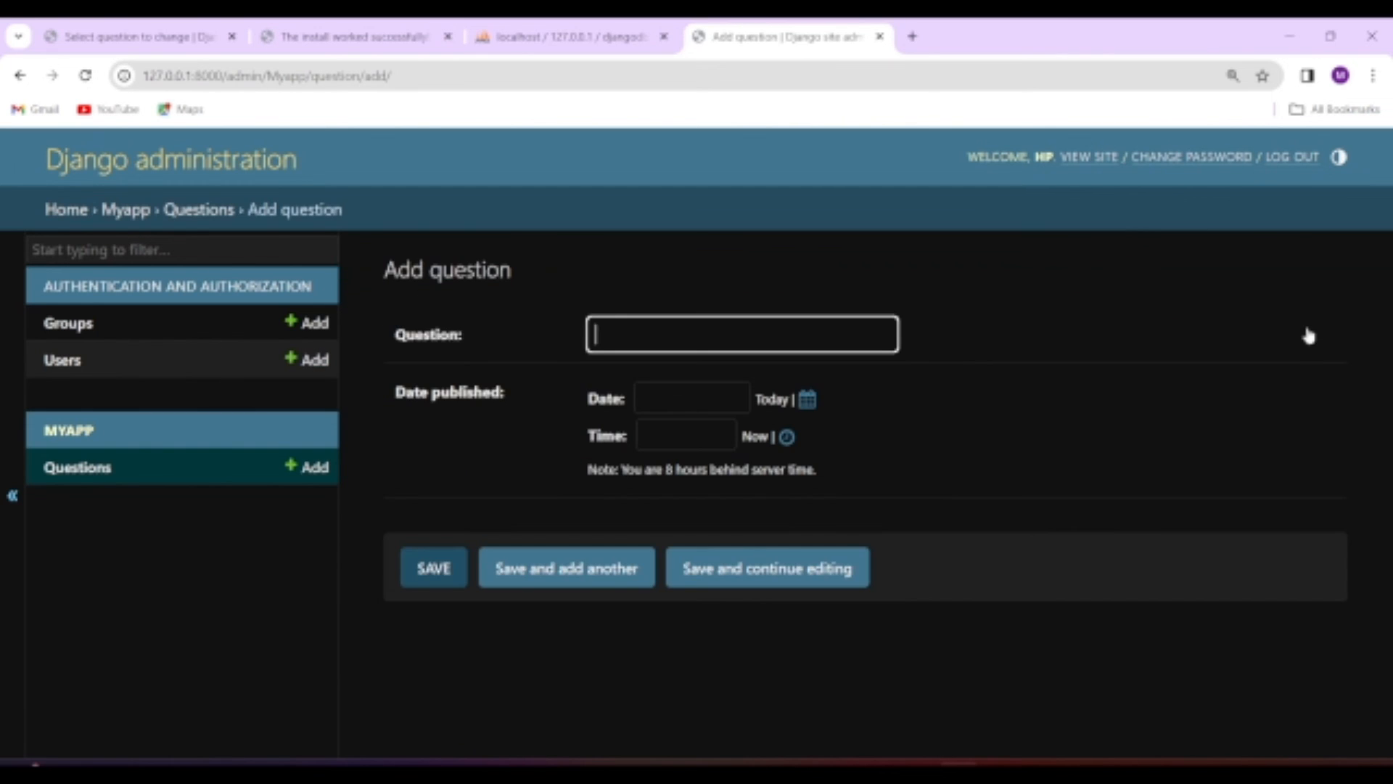